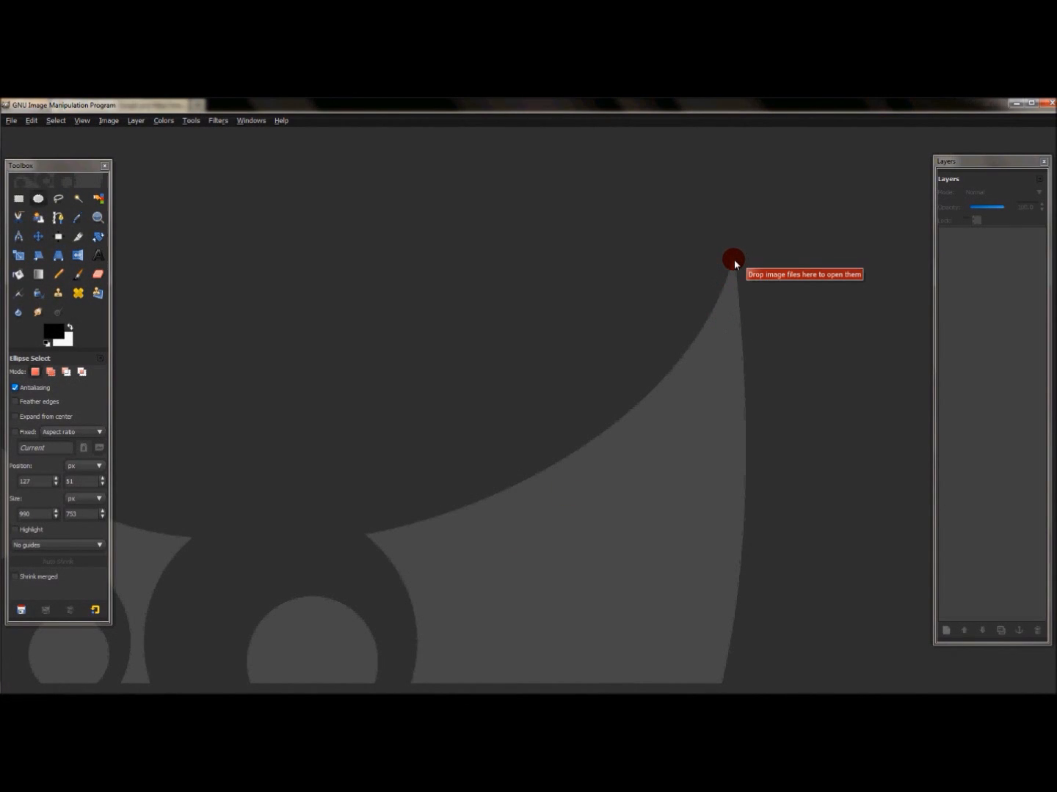
mouse_move(455, 566)
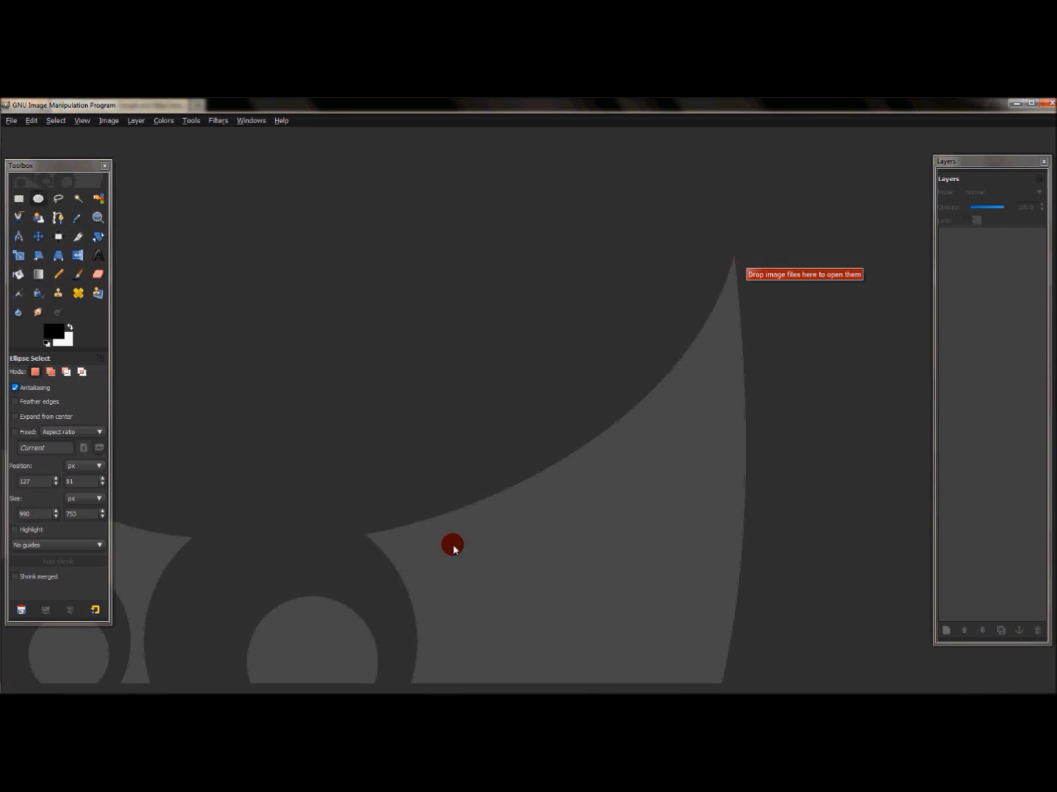
mouse_move(665, 428)
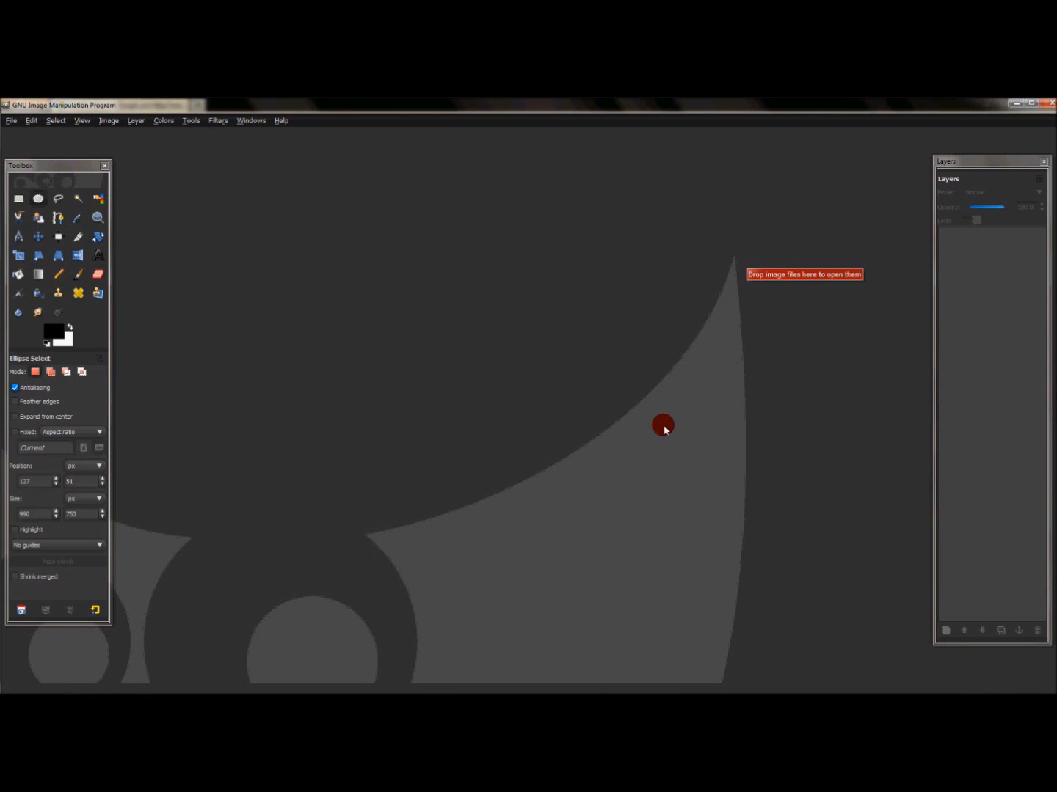
mouse_move(736, 263)
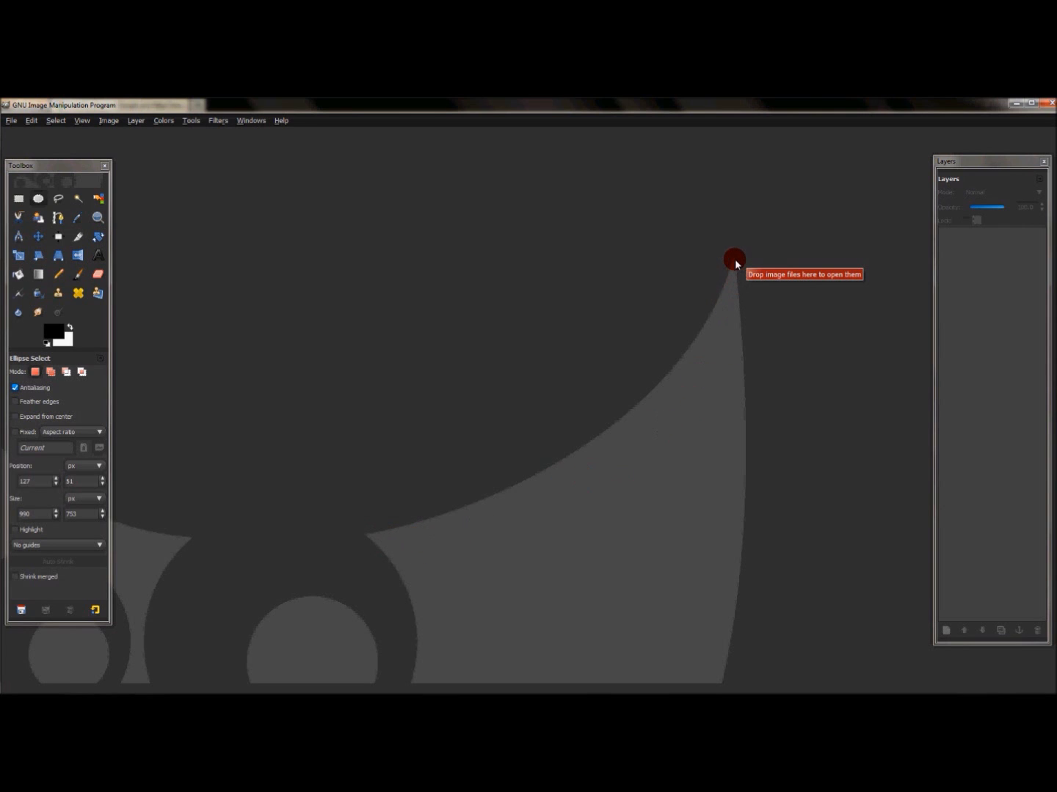
mouse_move(737, 291)
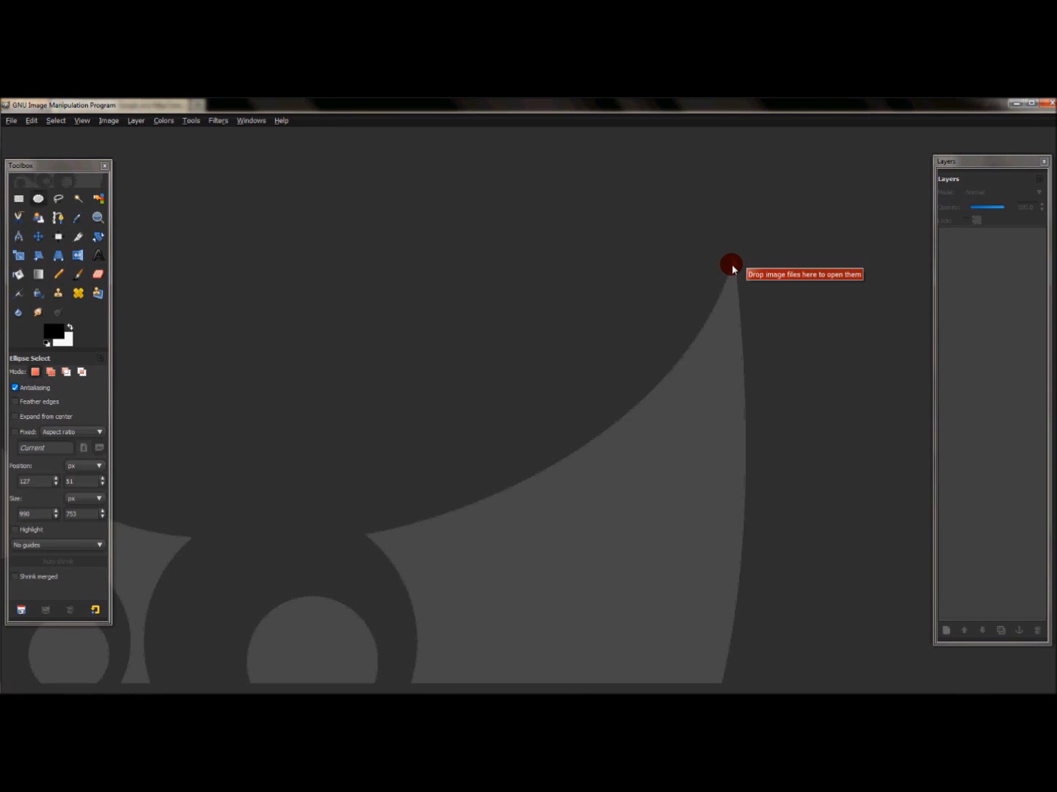
mouse_move(745, 346)
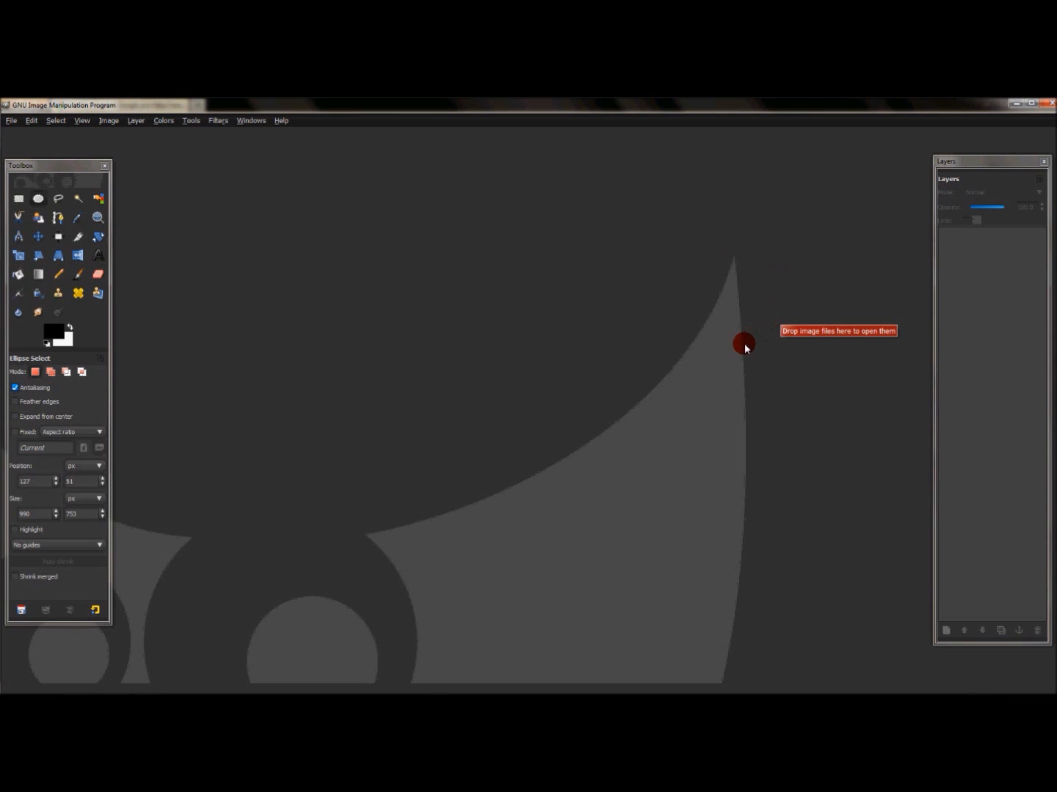
mouse_move(728, 404)
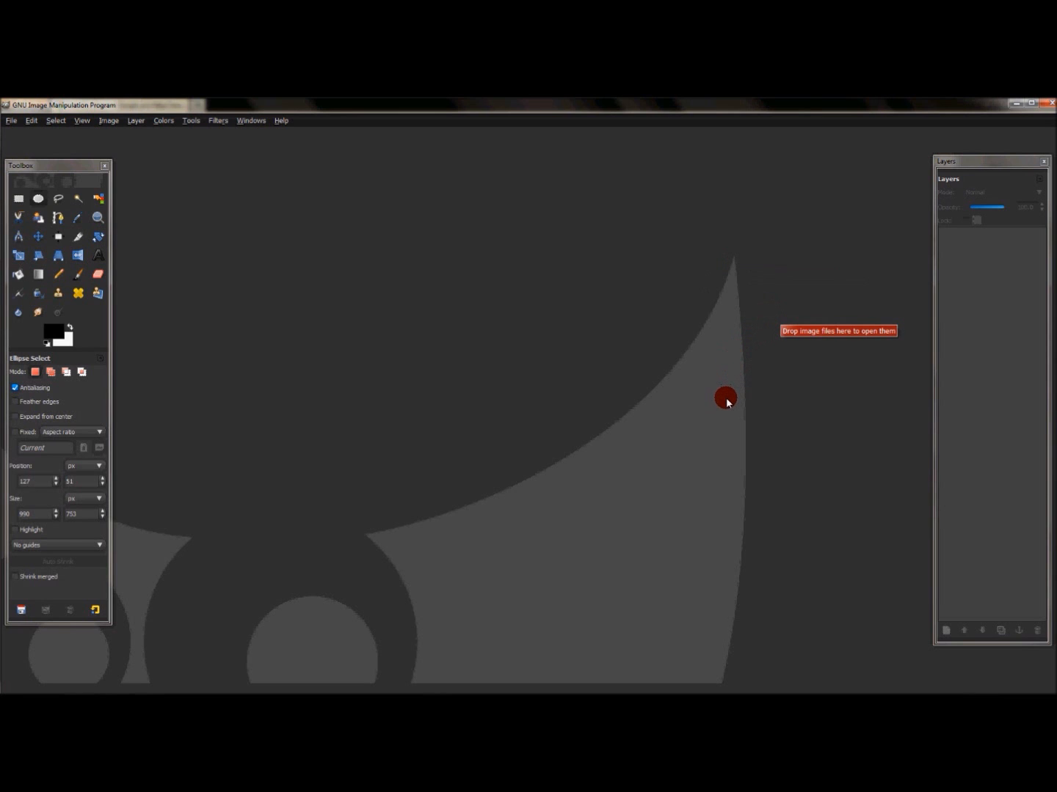
mouse_move(710, 431)
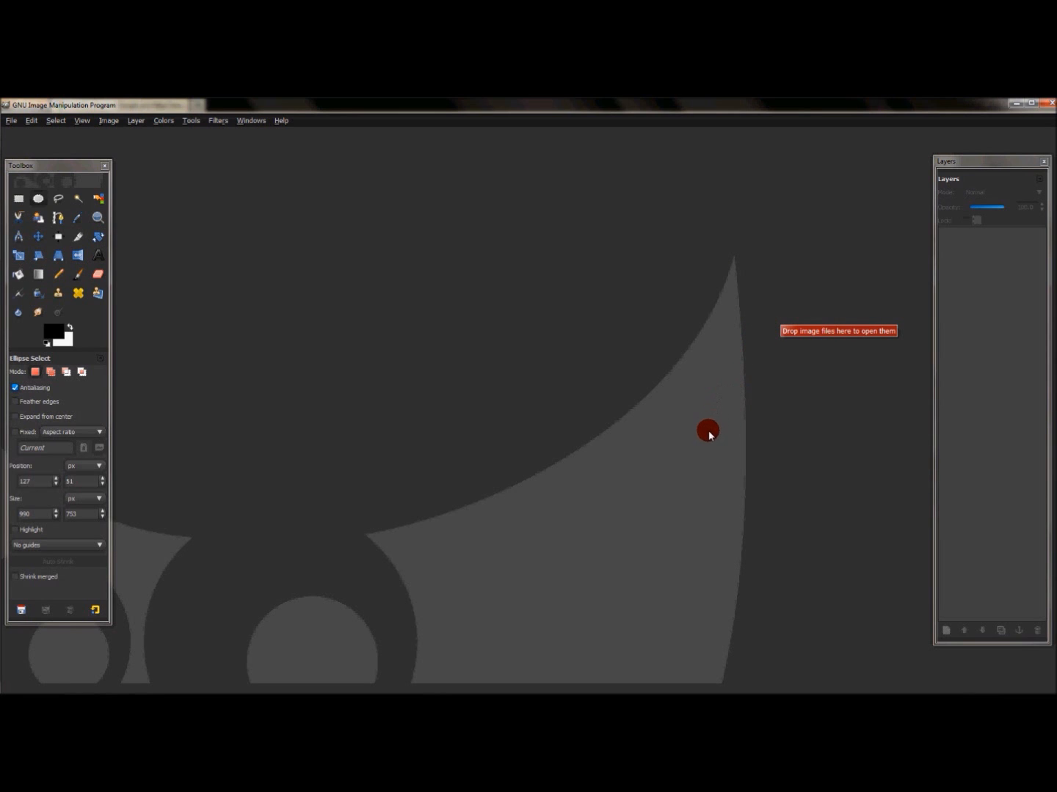
mouse_move(375, 540)
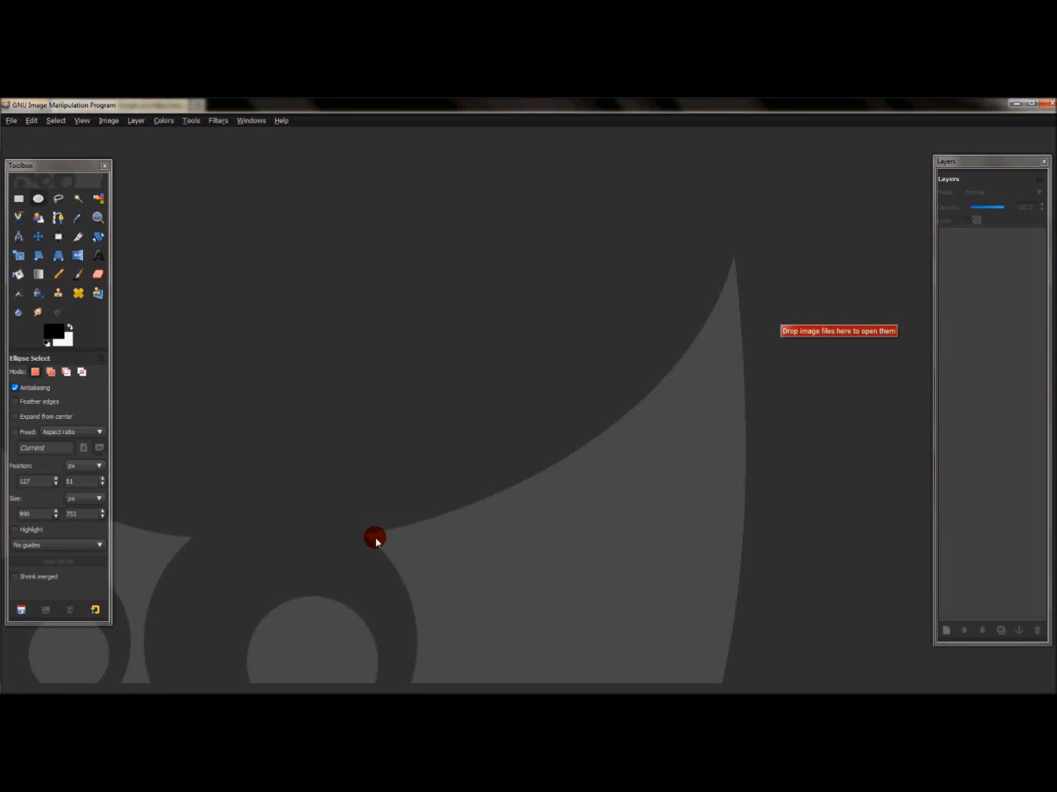
mouse_move(634, 516)
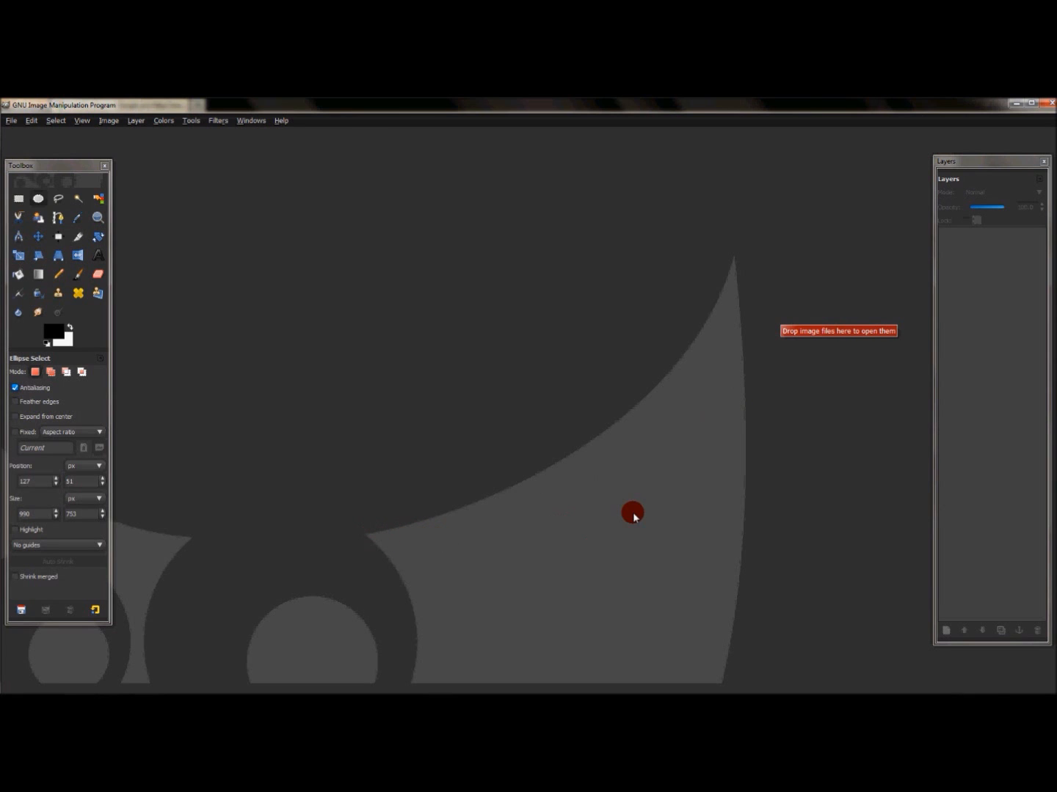
mouse_move(691, 613)
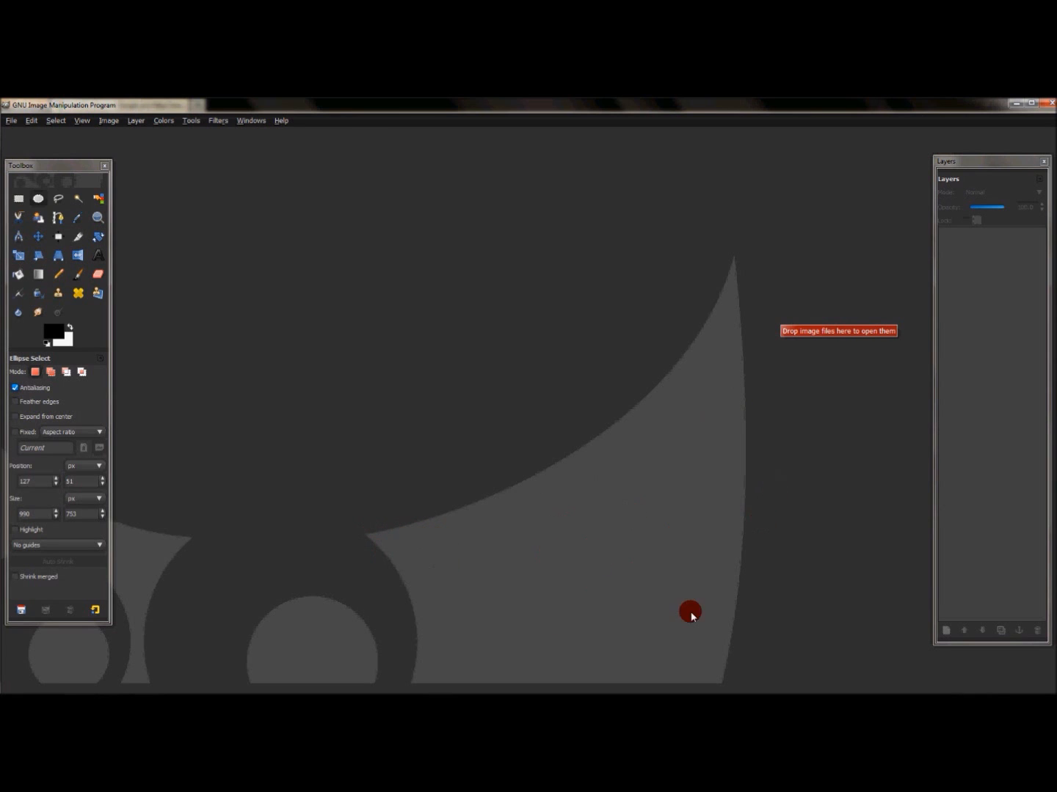
mouse_move(388, 553)
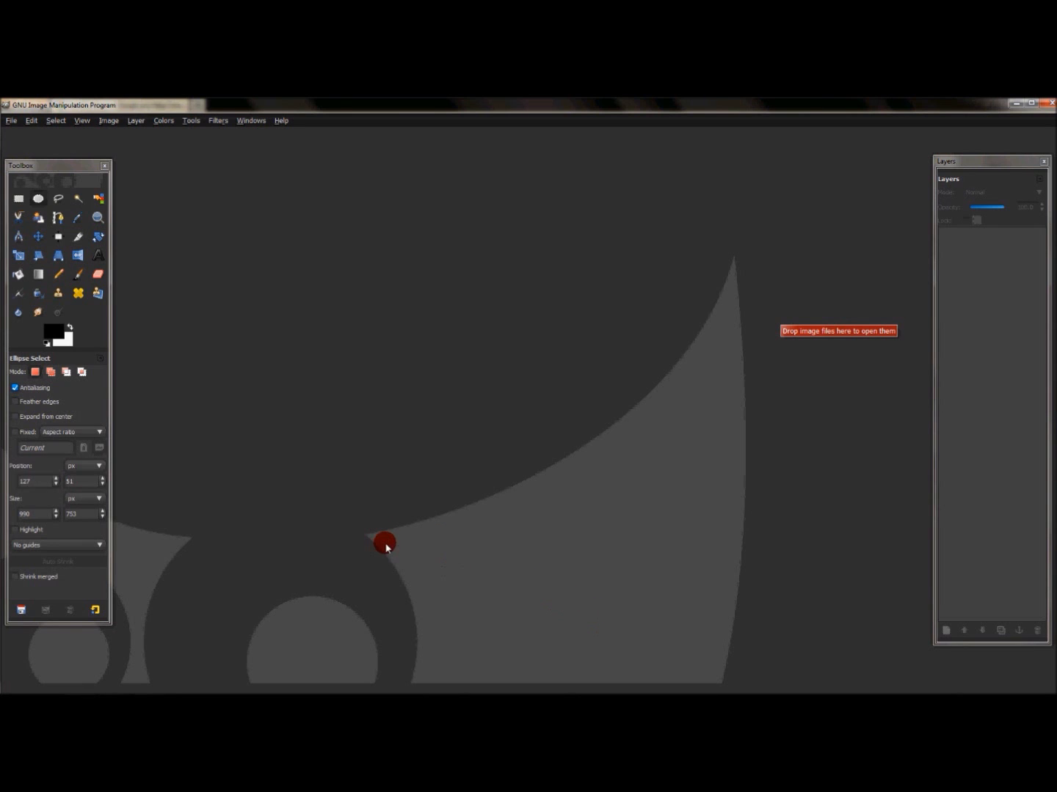
mouse_move(631, 458)
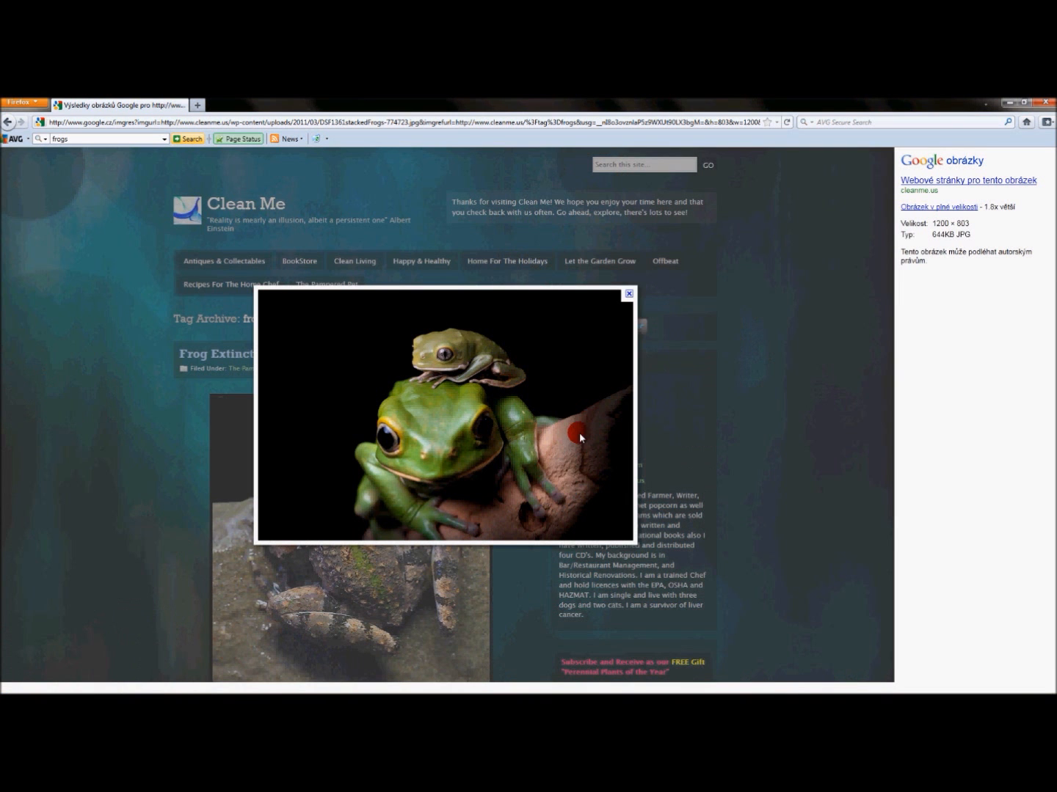
mouse_move(657, 423)
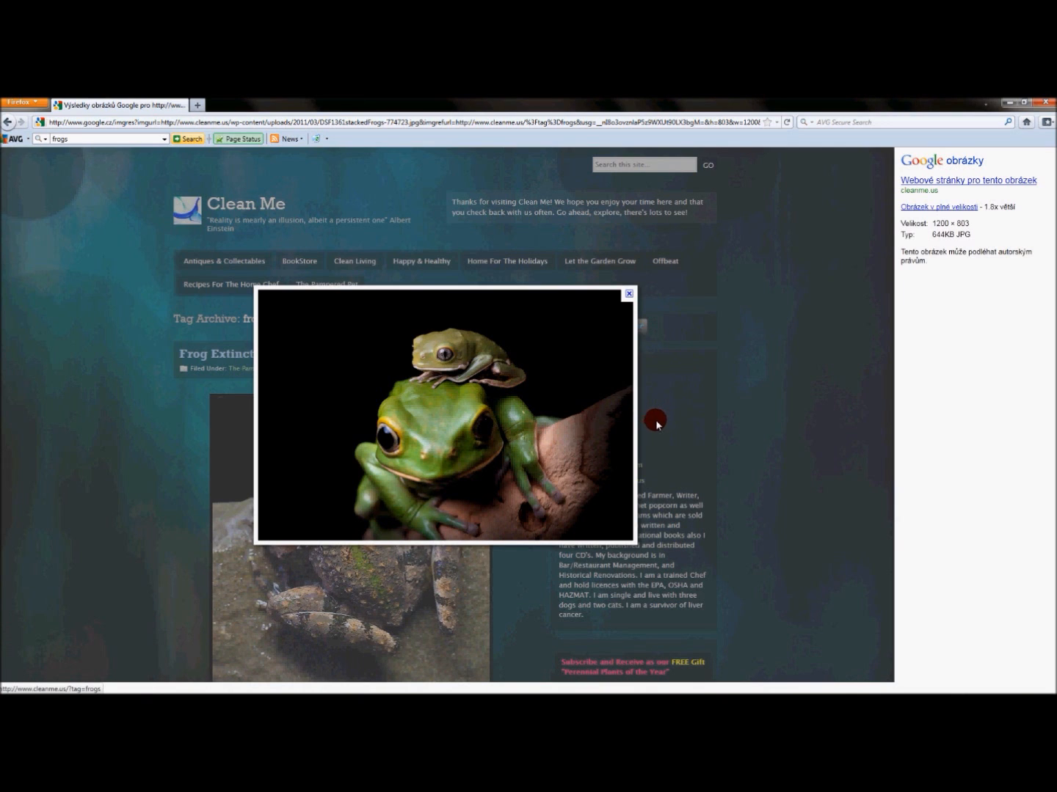
mouse_move(731, 414)
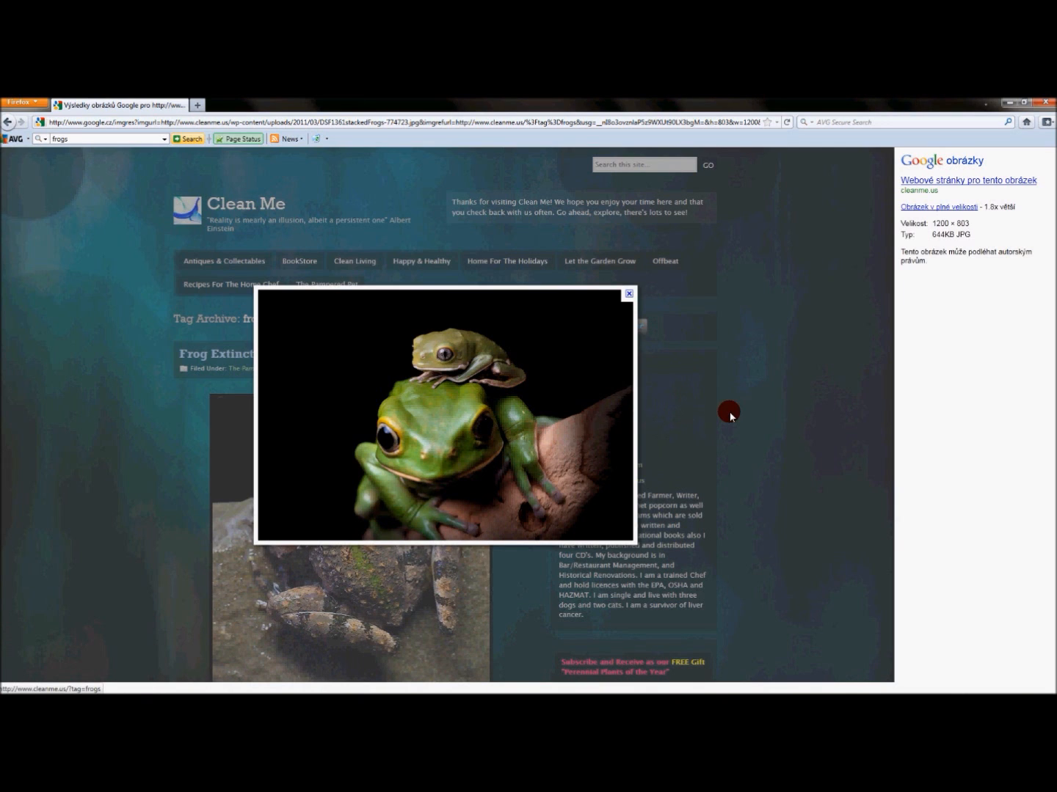
mouse_move(449, 427)
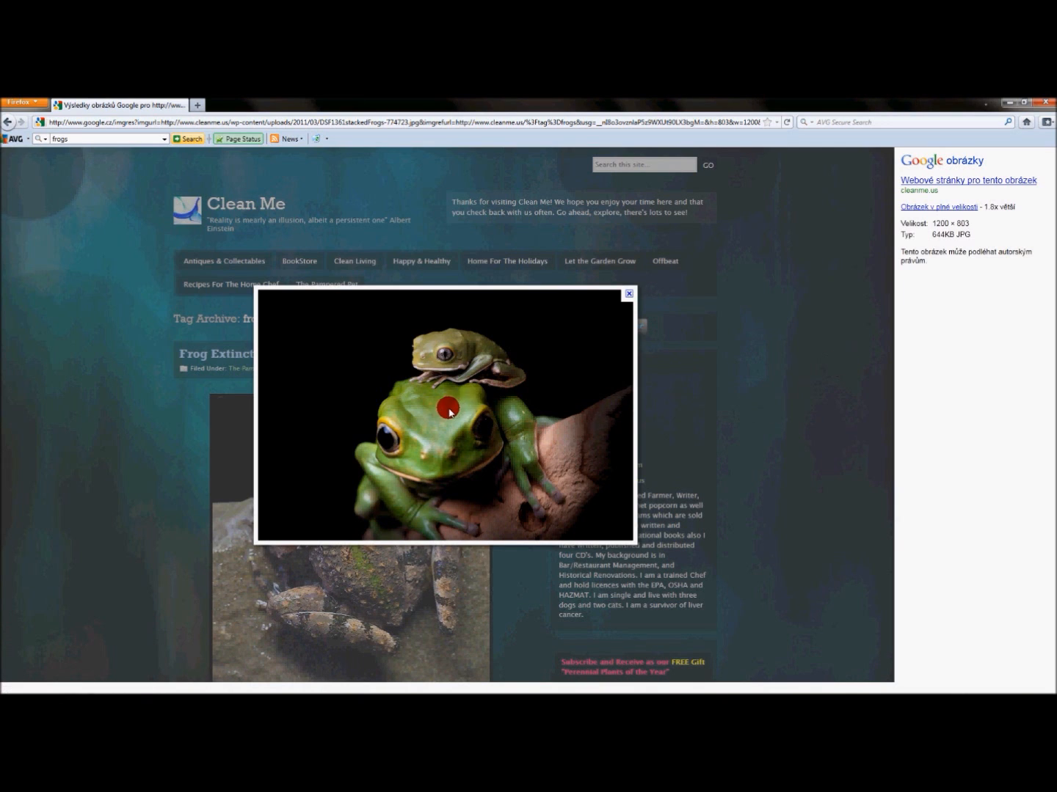
mouse_move(519, 425)
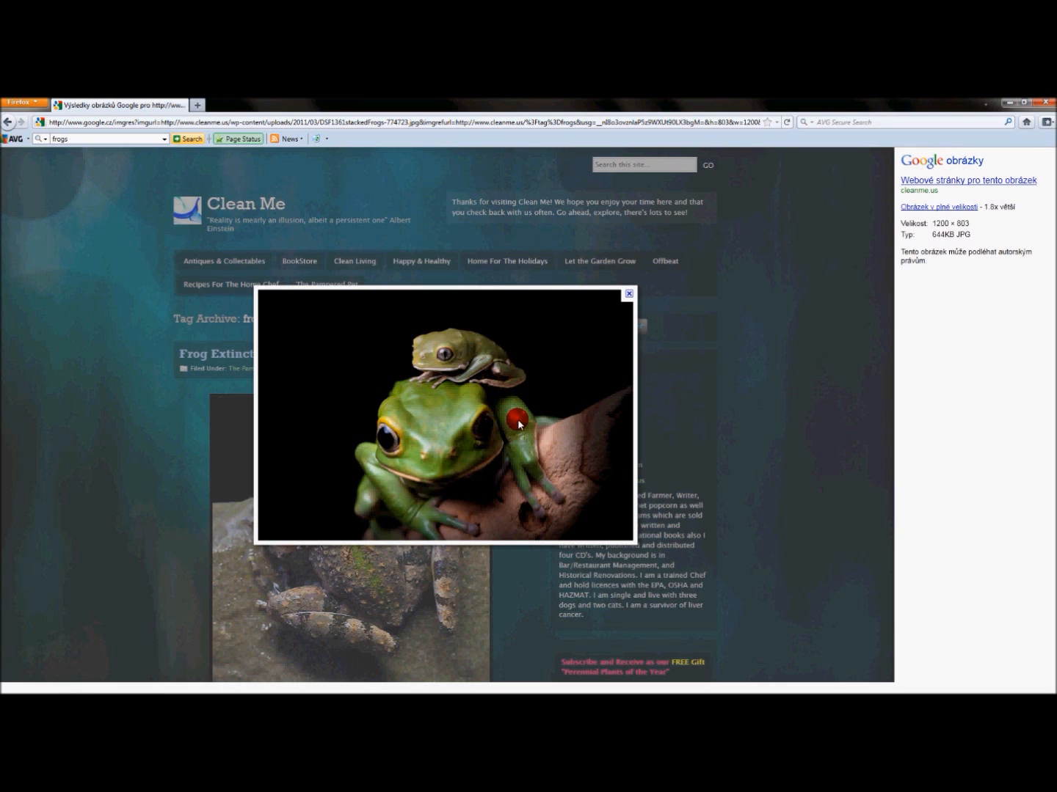
mouse_move(64, 163)
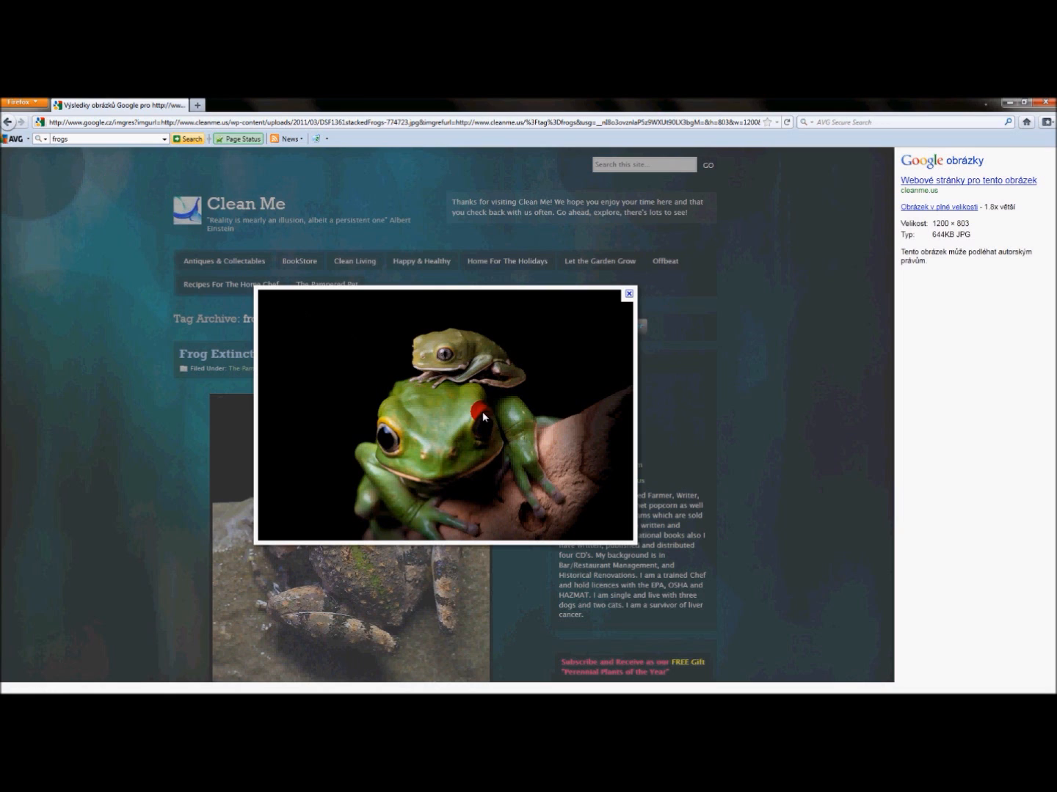
mouse_move(317, 465)
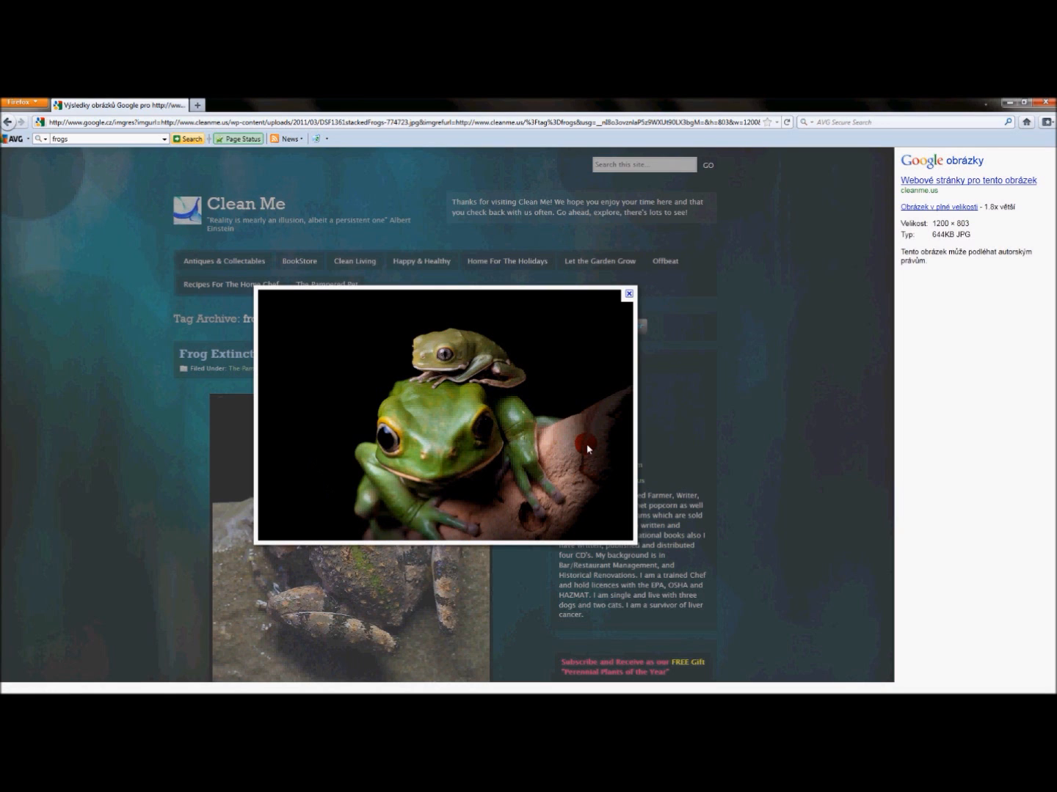
mouse_move(312, 405)
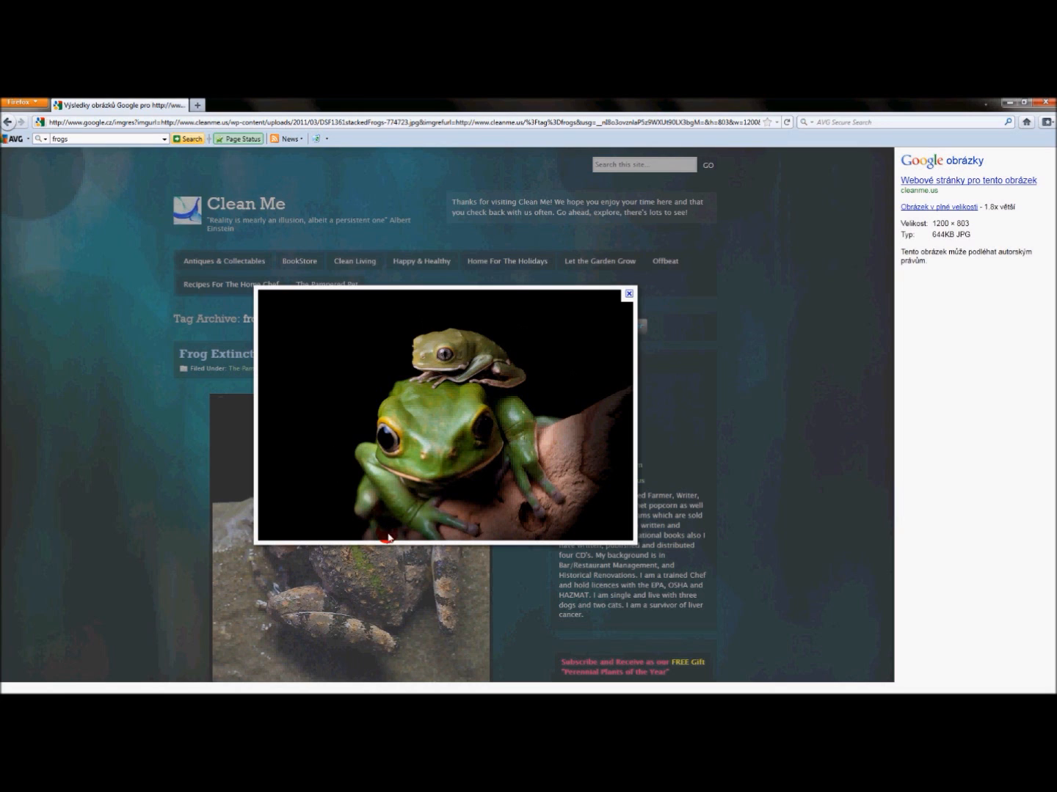
mouse_move(511, 318)
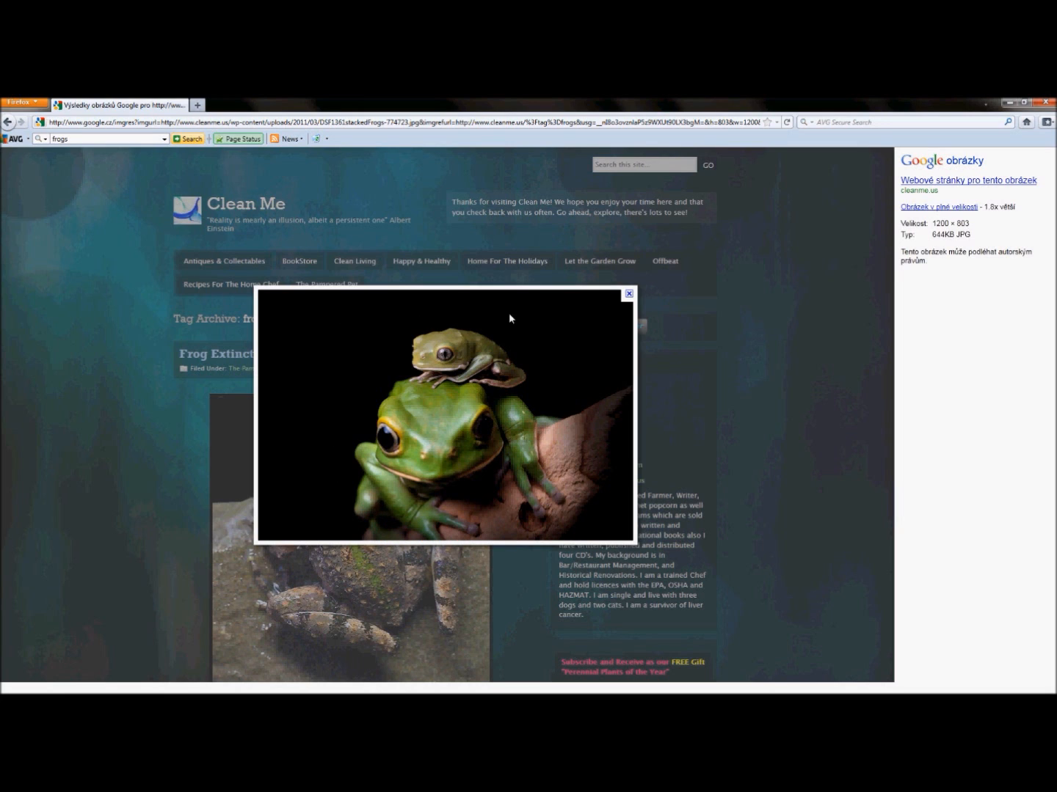
Paste the copied frog photo from the clipboard as a new GIMP image via Edit > Paste as
click(426, 353)
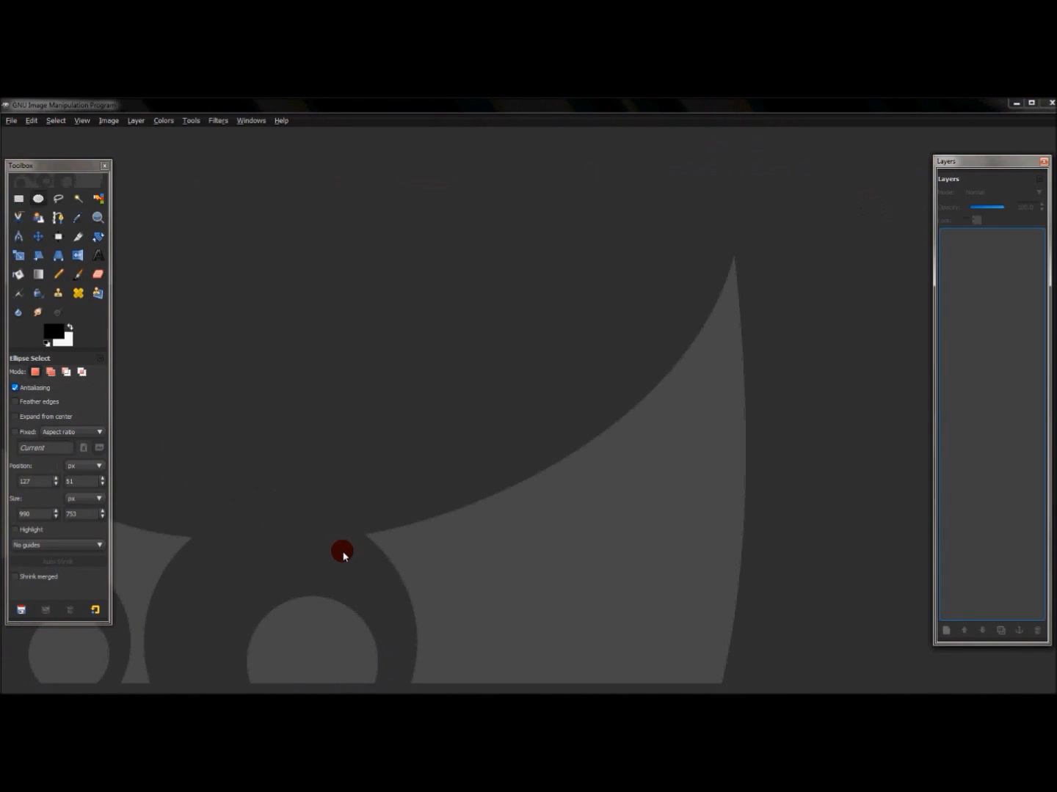
mouse_move(547, 208)
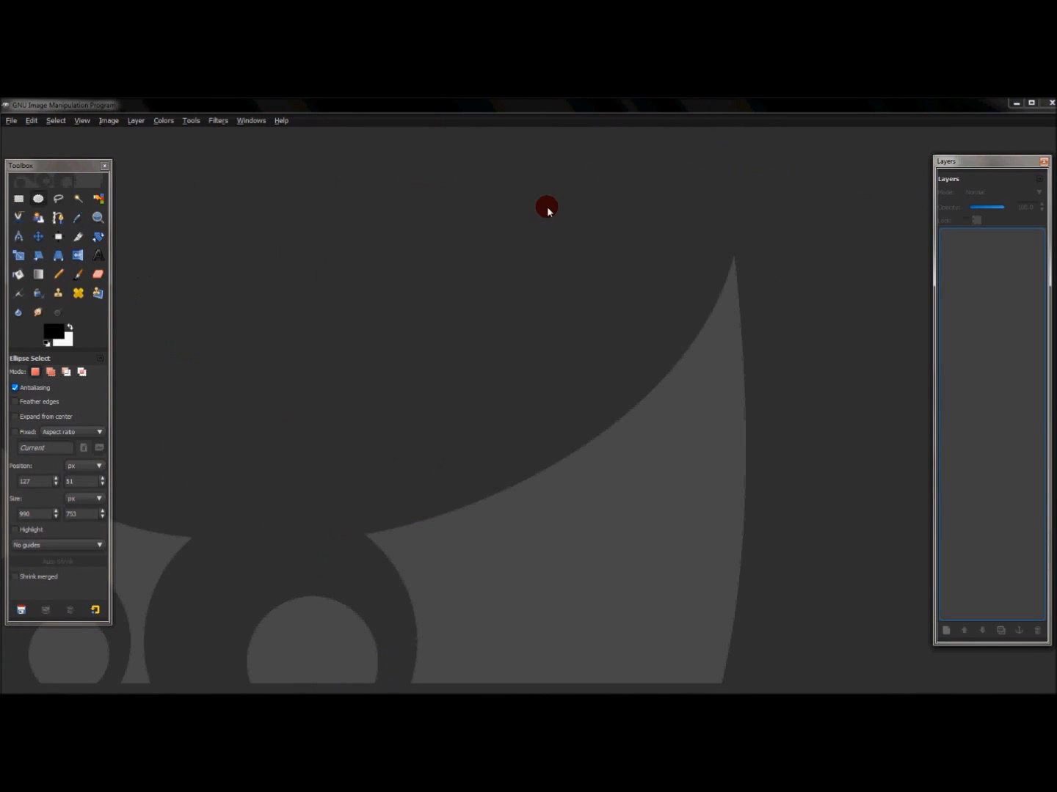
mouse_move(382, 393)
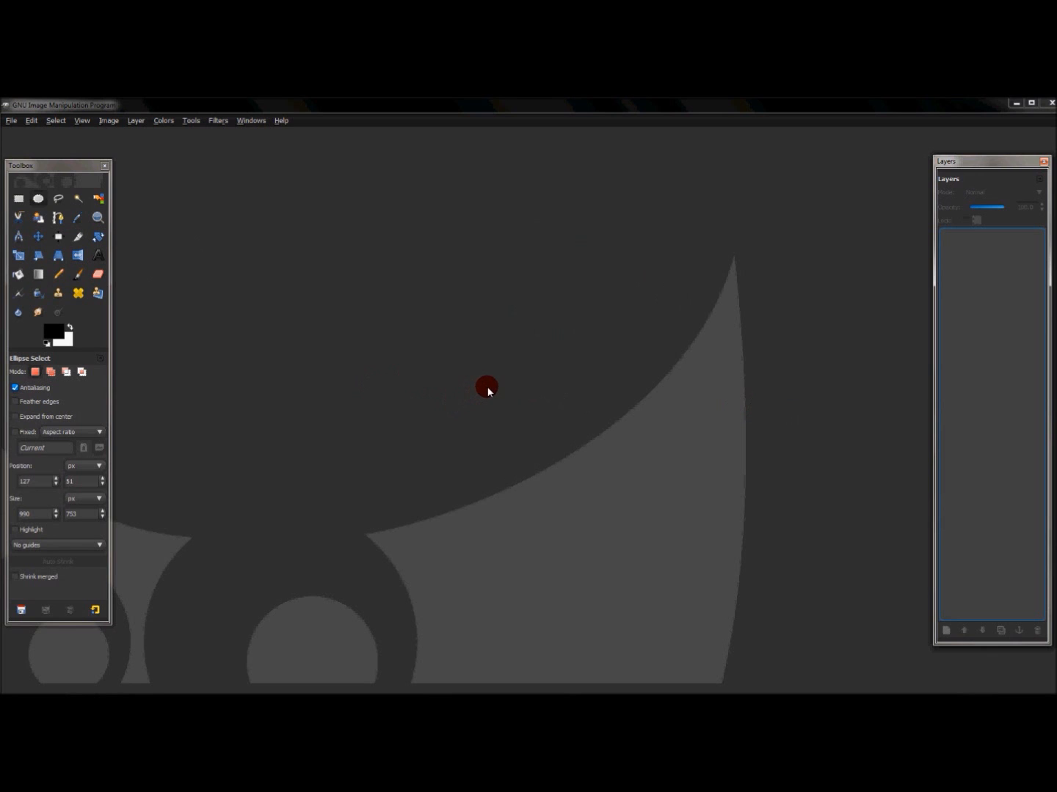
right_click(496, 388)
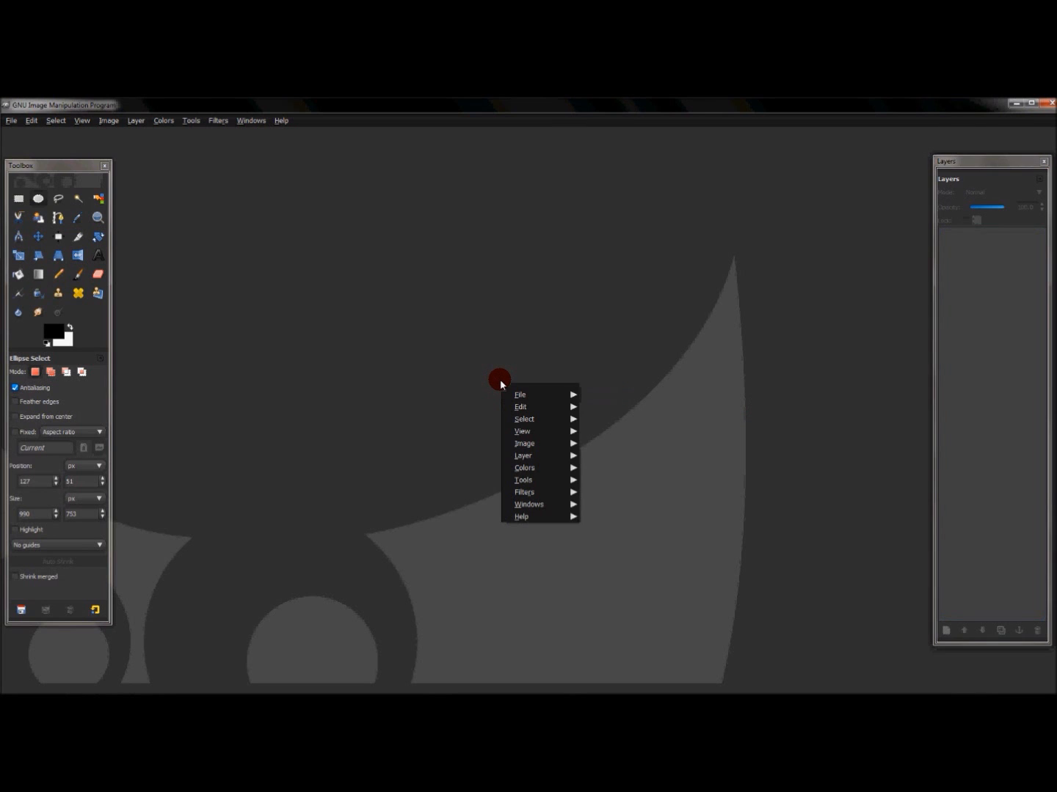
click(519, 395)
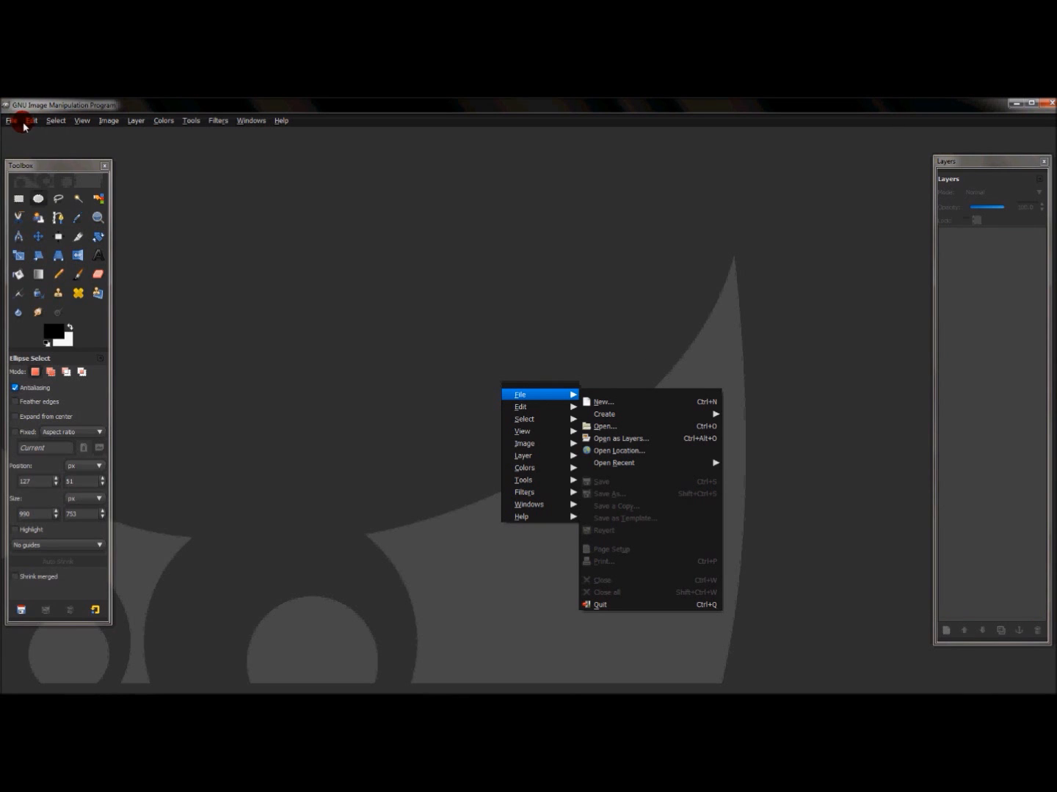
mouse_move(348, 299)
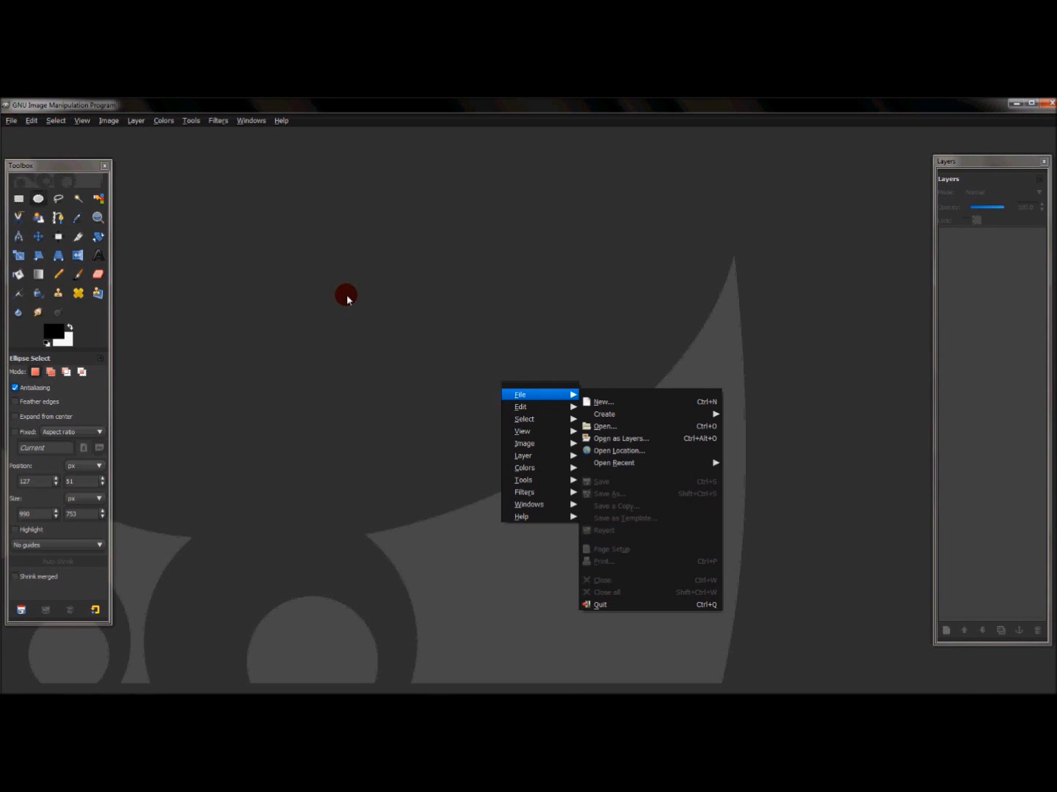
mouse_move(543, 396)
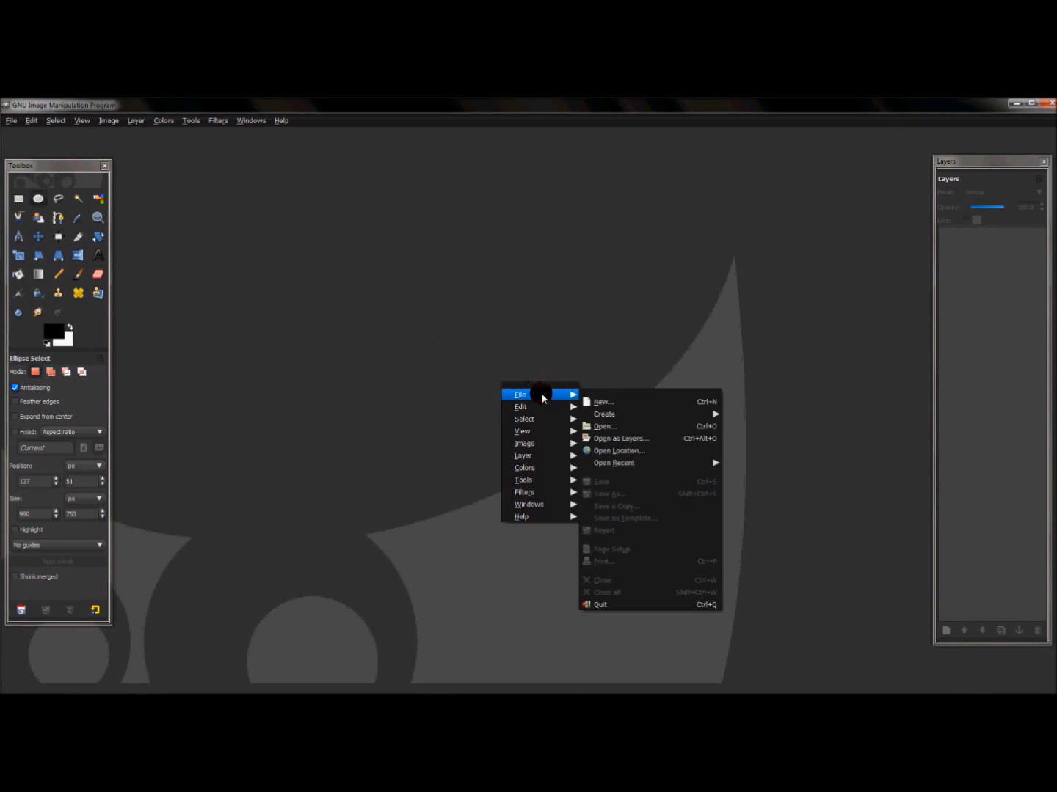
mouse_move(550, 396)
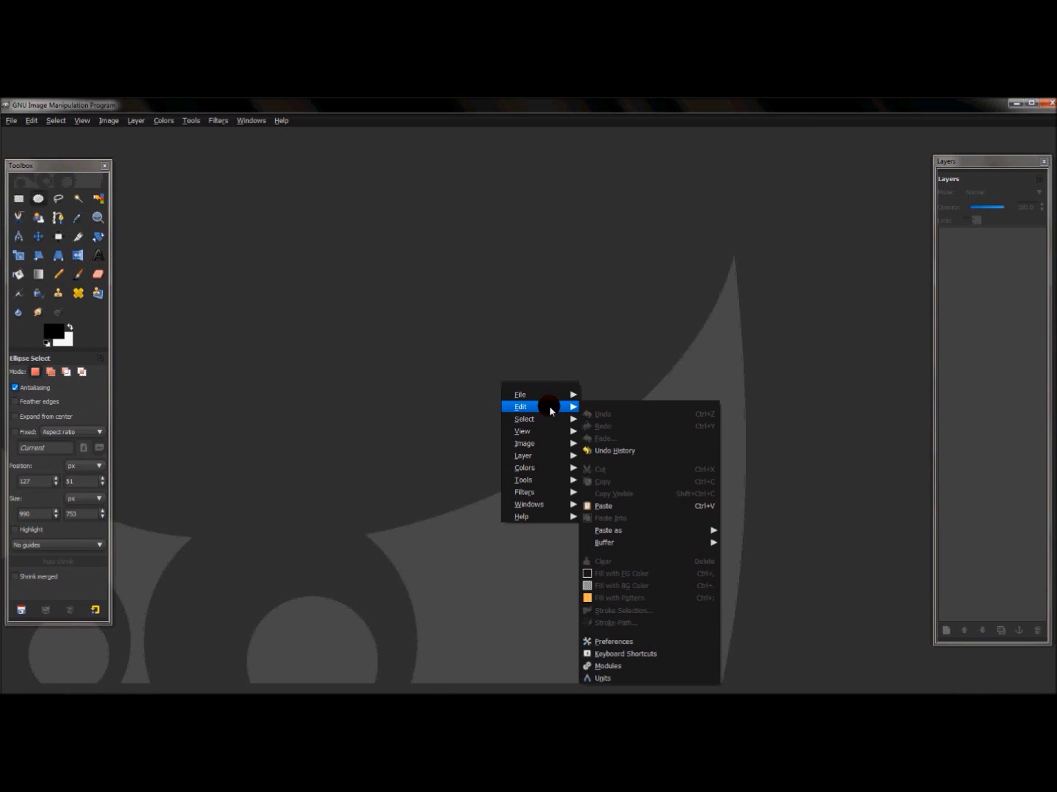
mouse_move(605, 506)
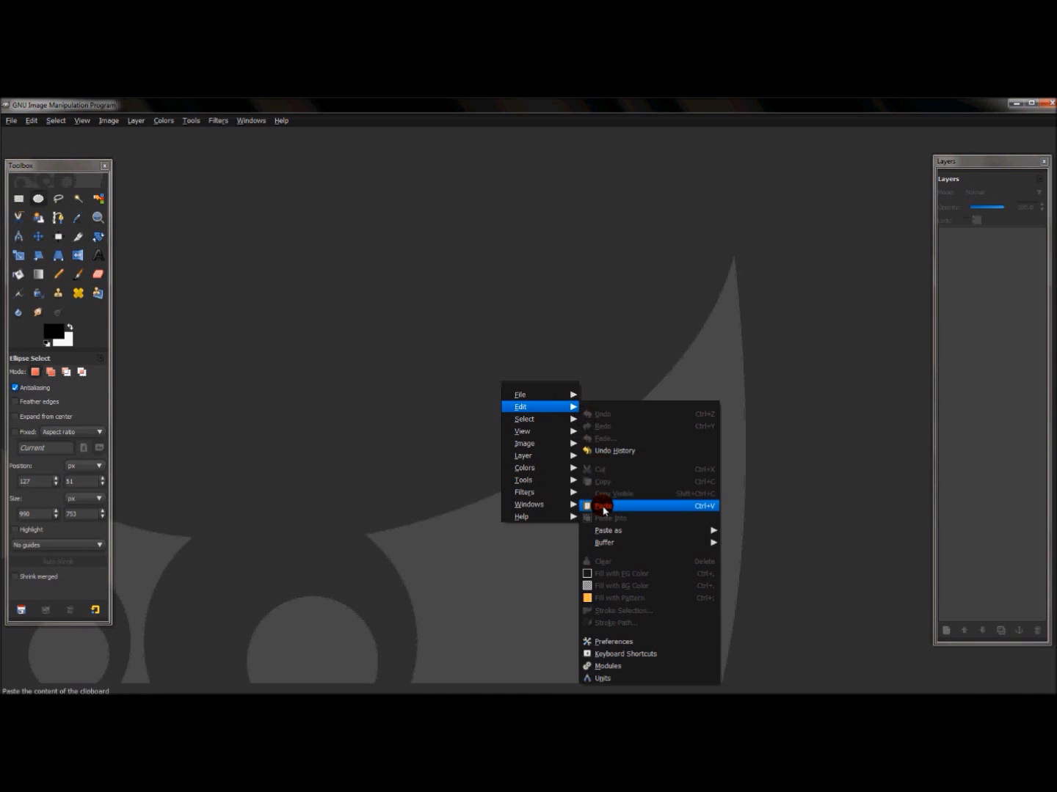
click(601, 505)
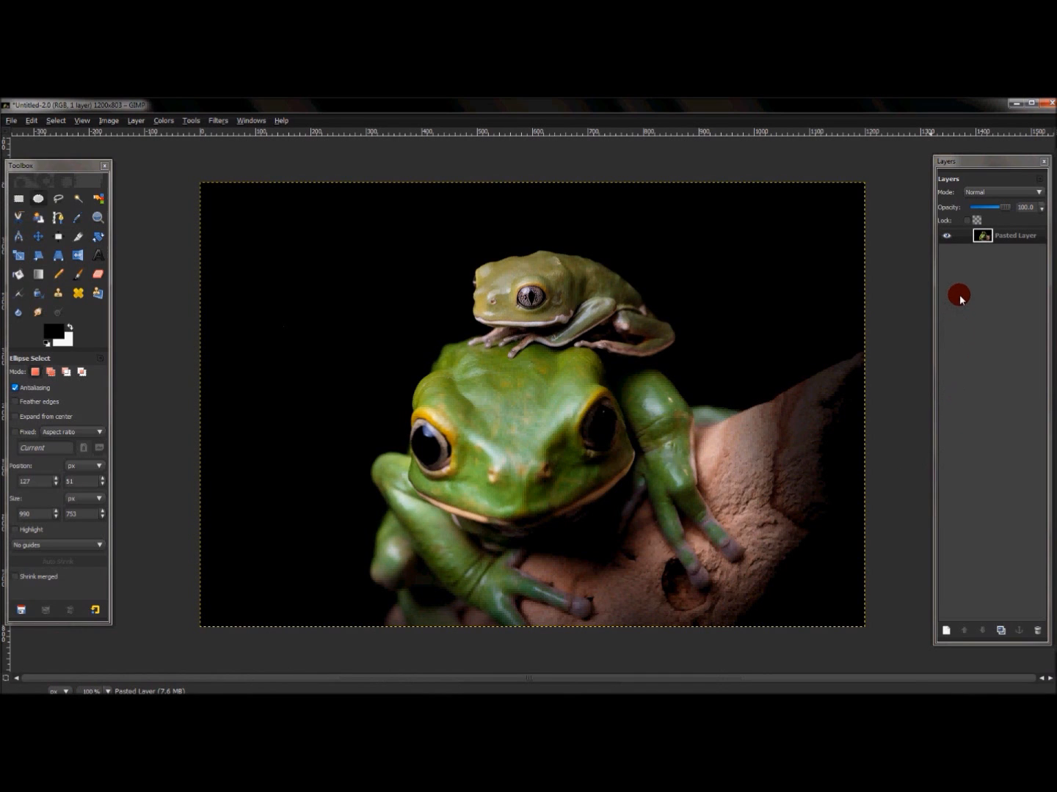
mouse_move(356, 258)
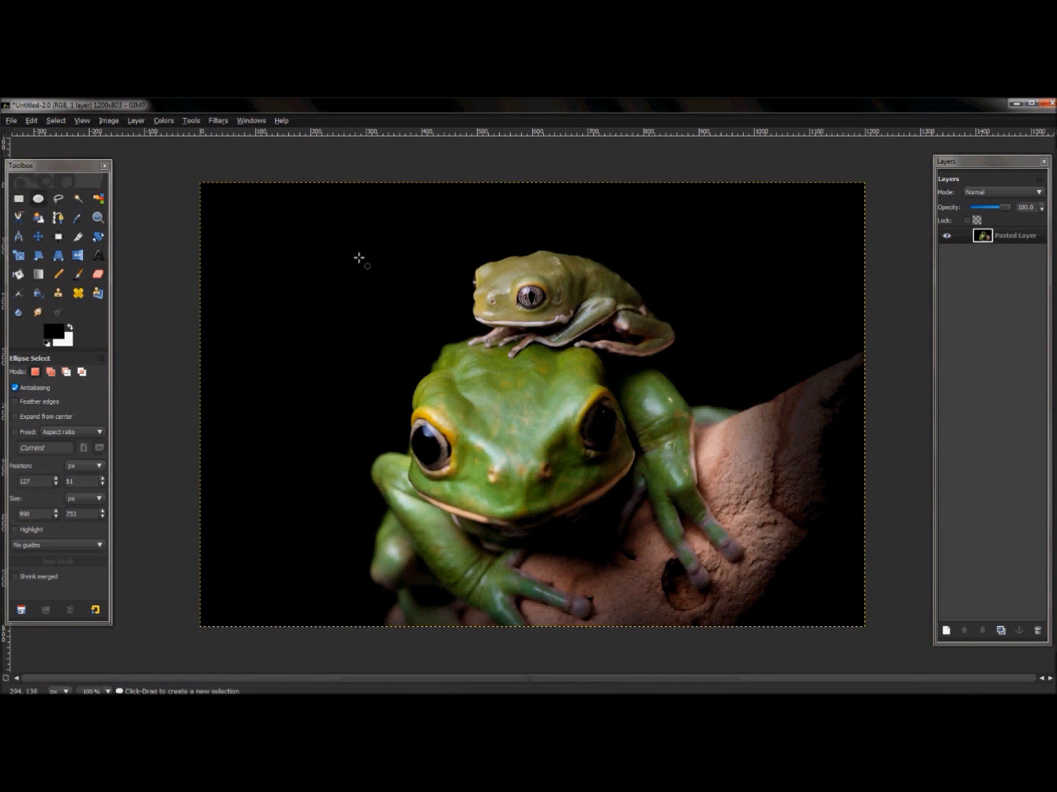
click(981, 237)
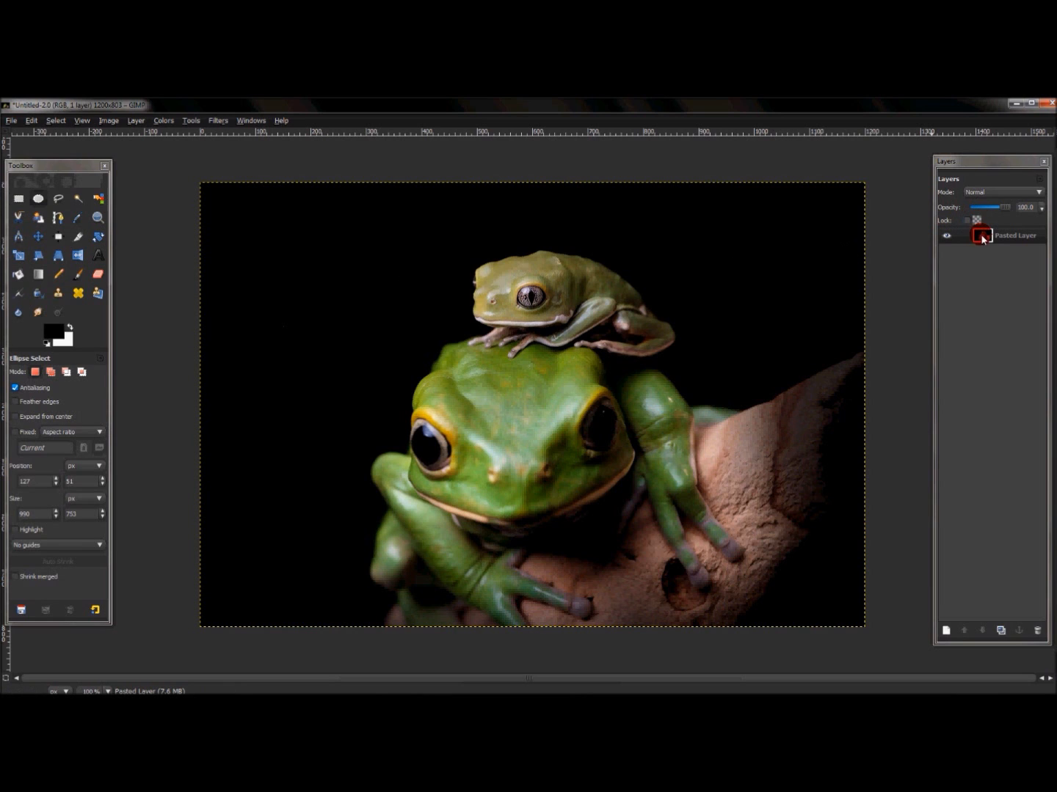
right_click(1015, 234)
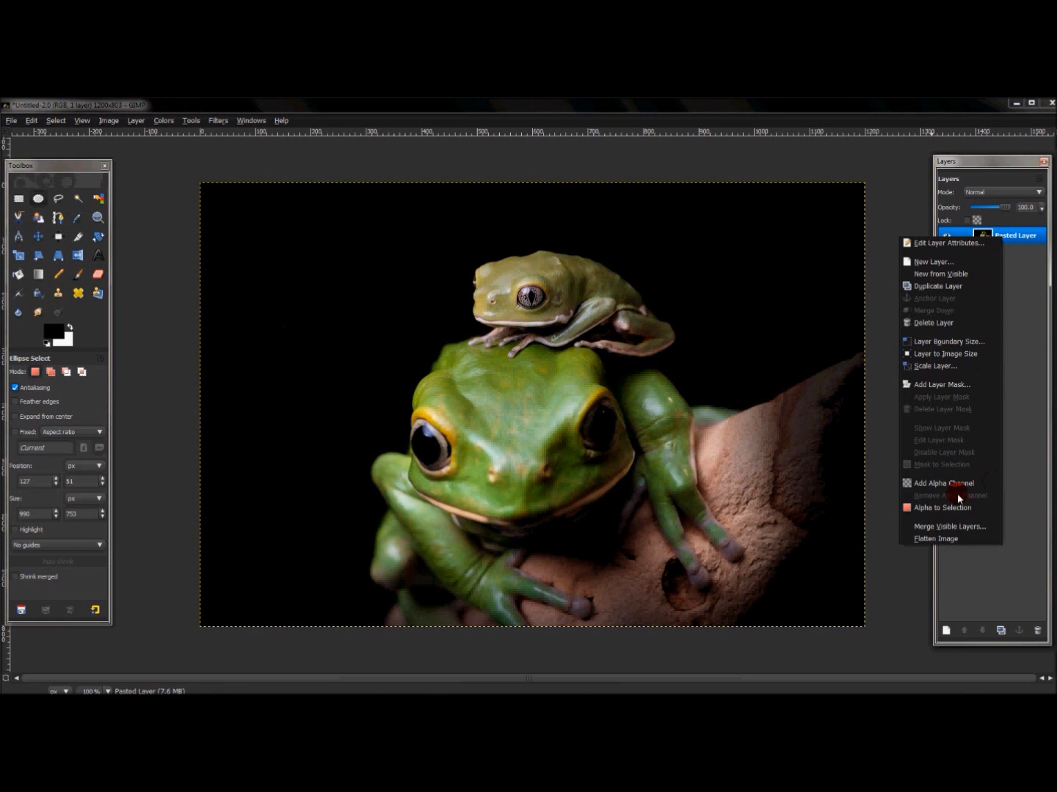
mouse_move(950, 483)
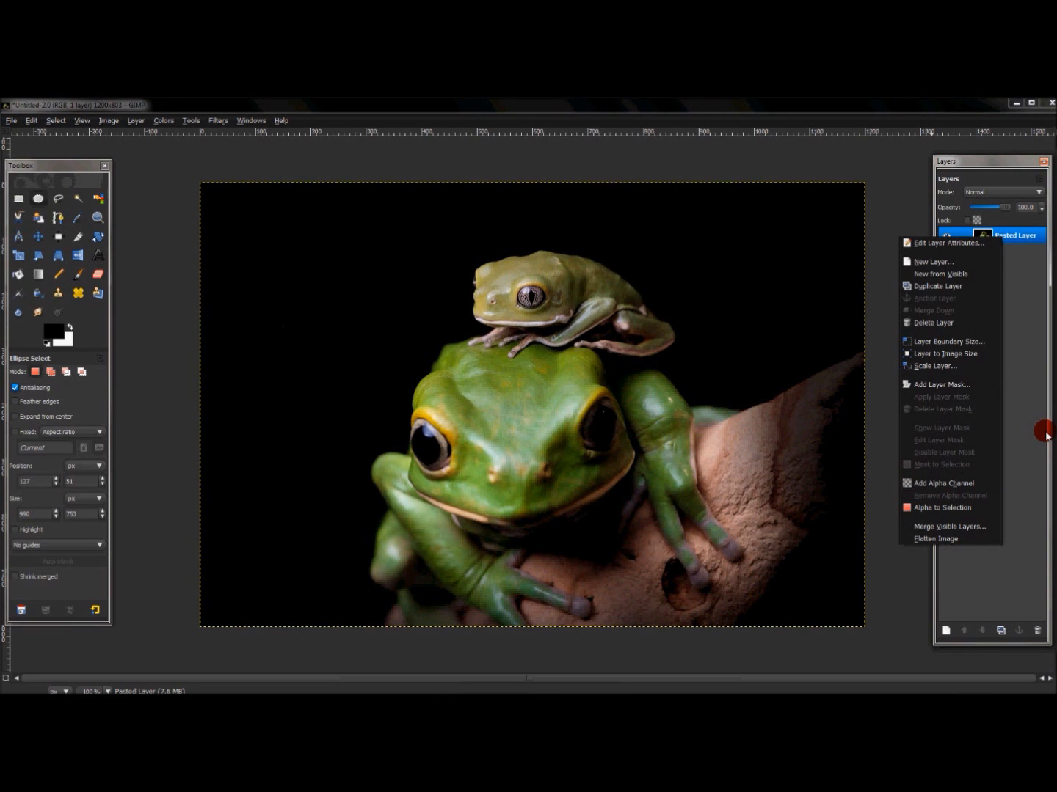
click(505, 214)
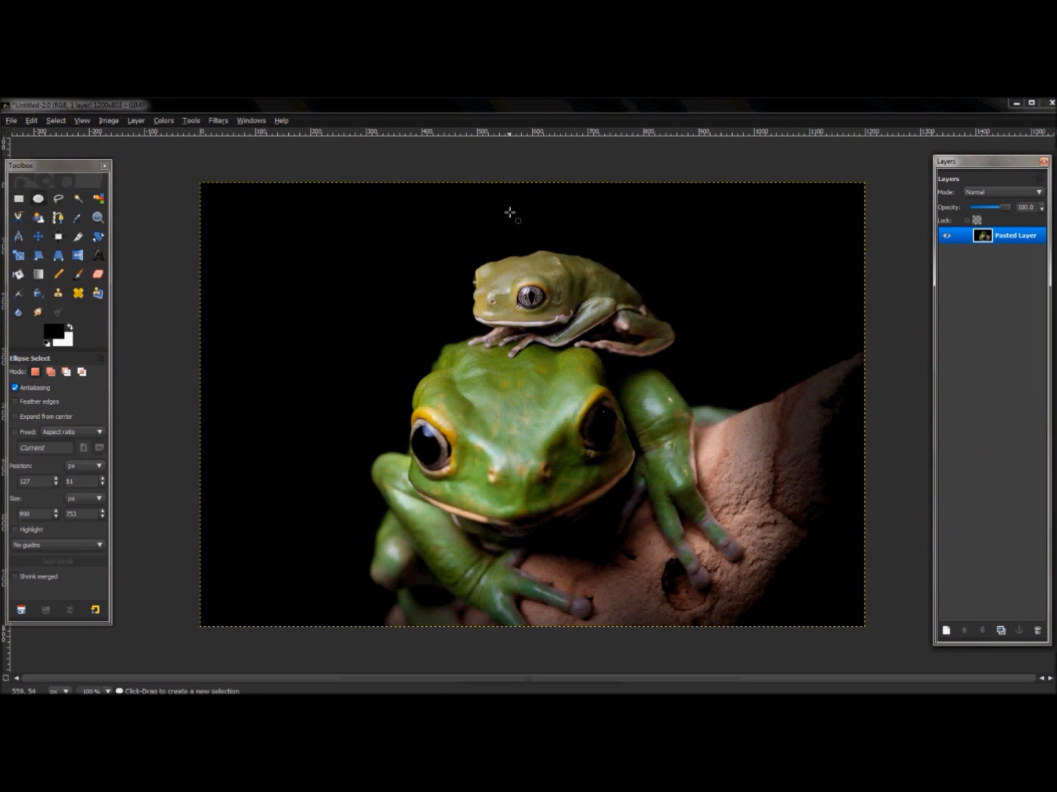
mouse_move(308, 490)
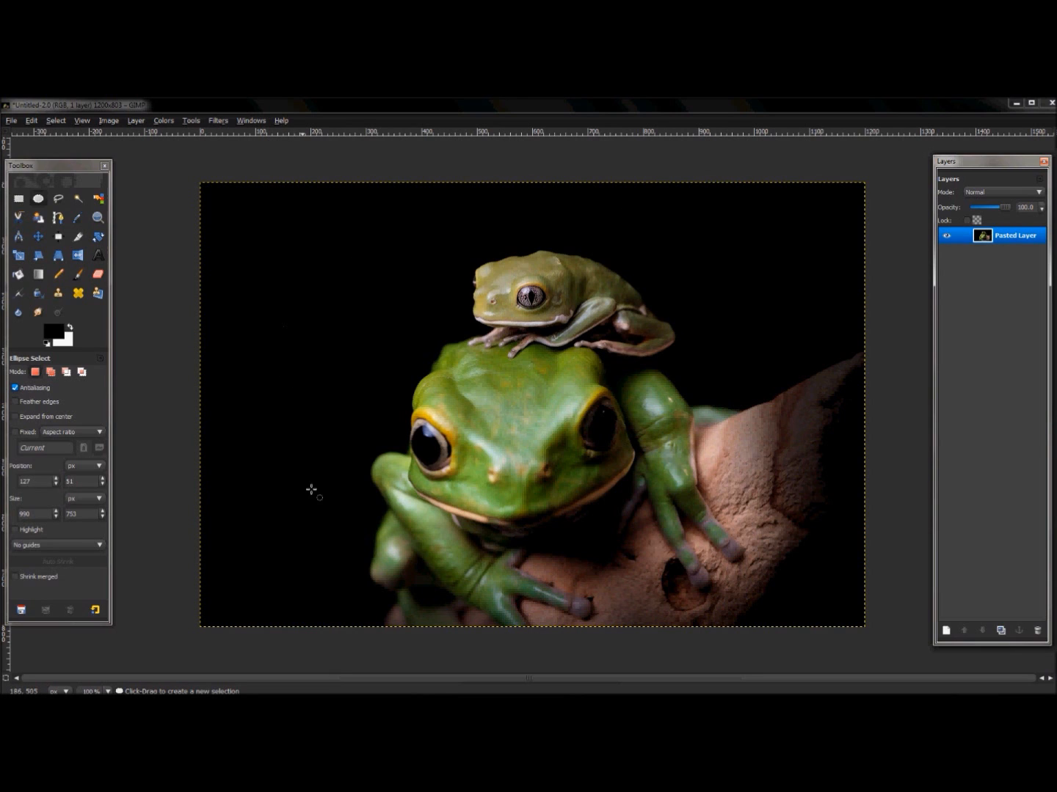
mouse_move(323, 408)
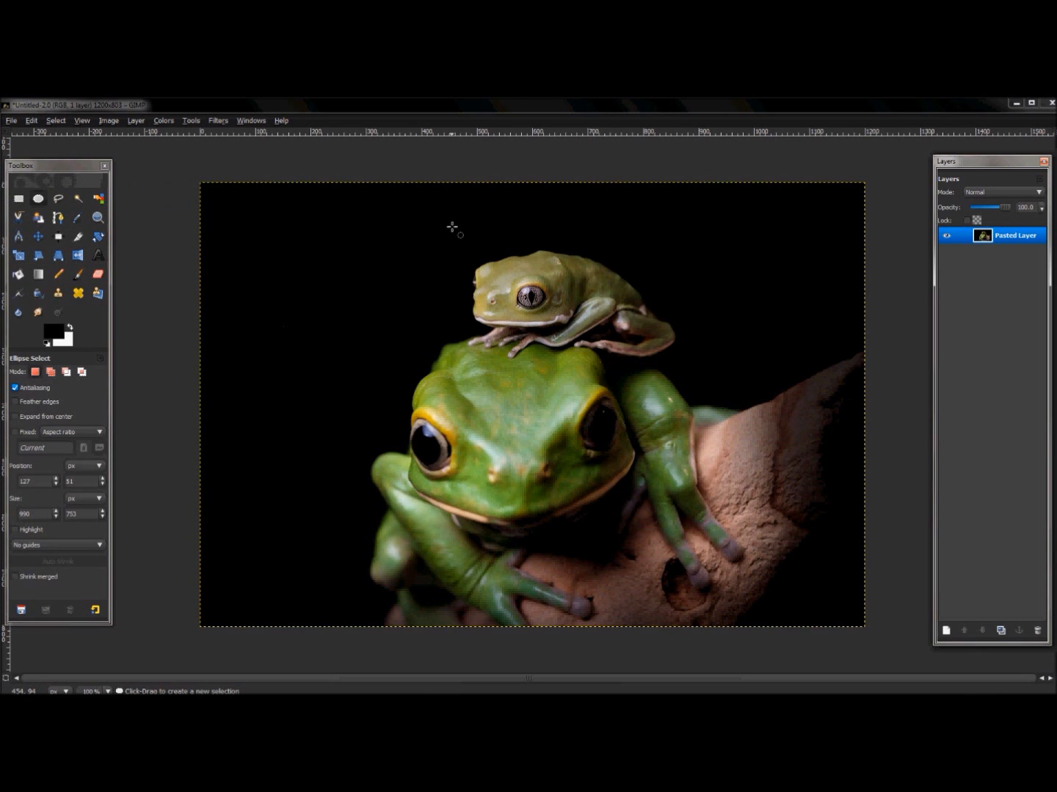
mouse_move(713, 317)
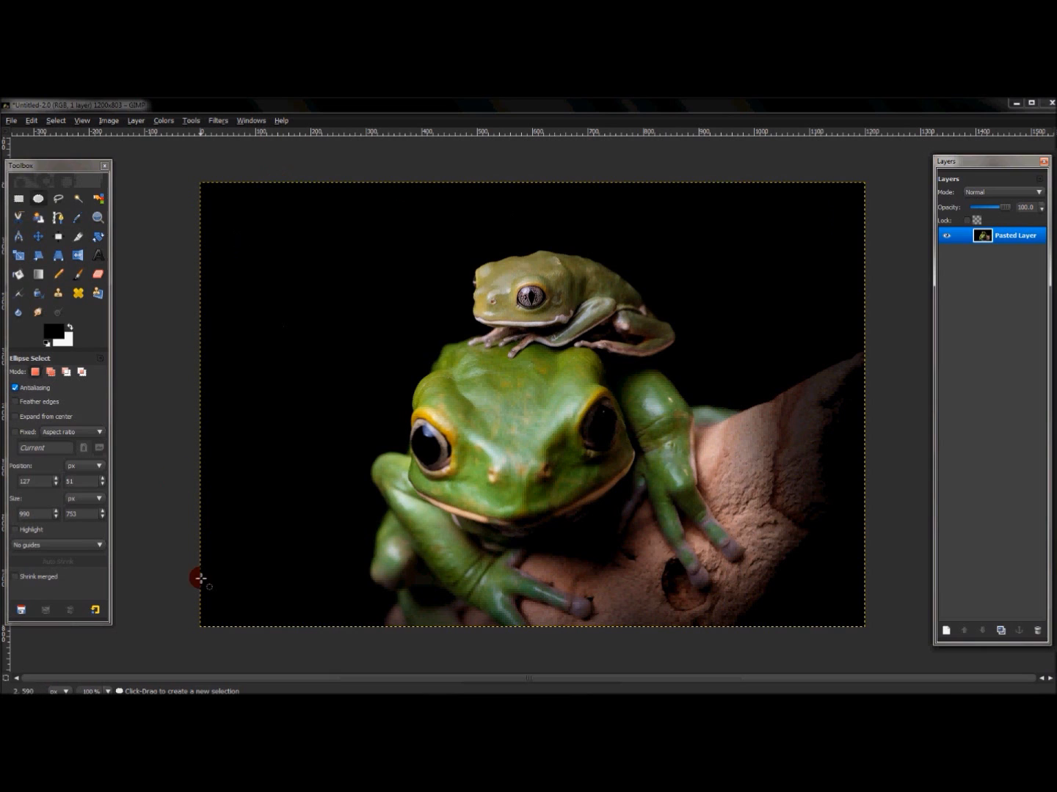
mouse_move(103, 198)
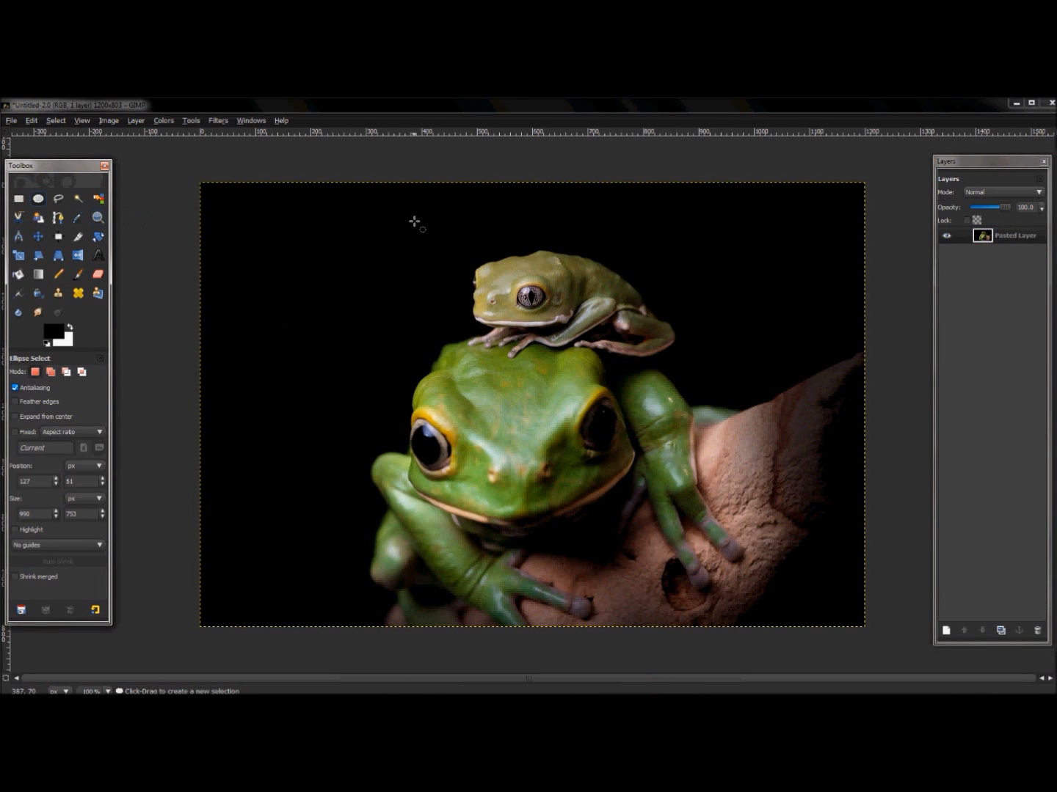
mouse_move(376, 229)
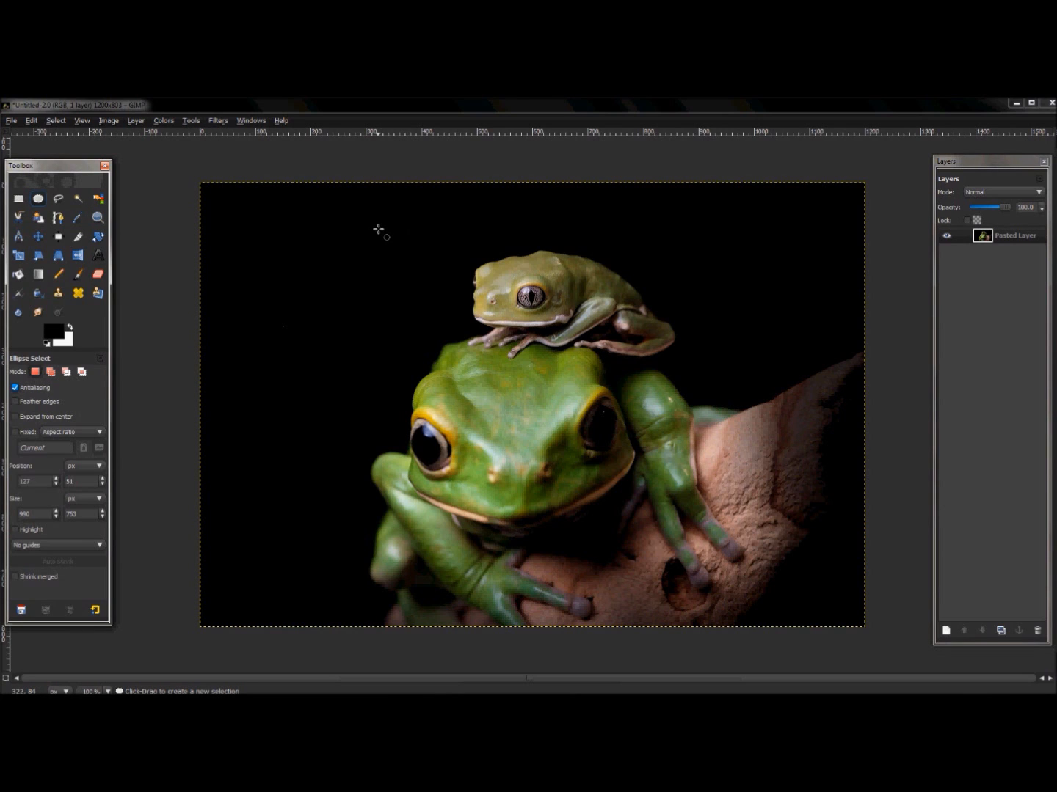
mouse_move(376, 223)
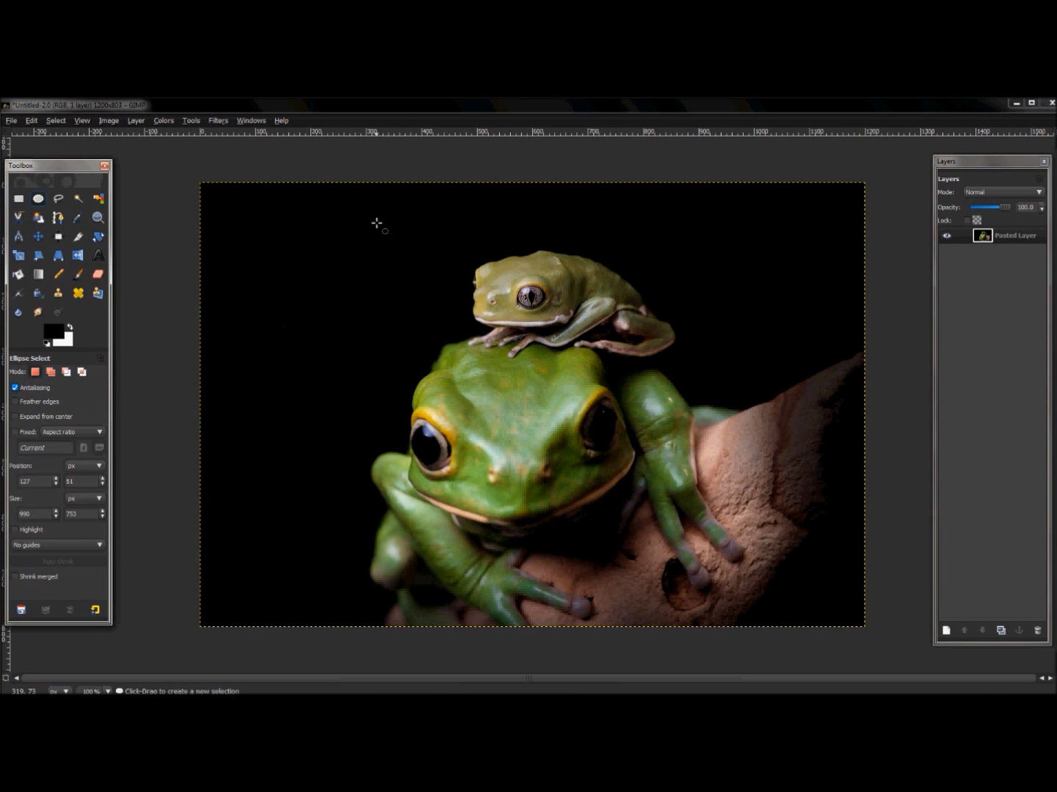
Draw an elliptical selection enclosing both frogs, spanning nearly the photo's full height
drag(295, 212, 344, 229)
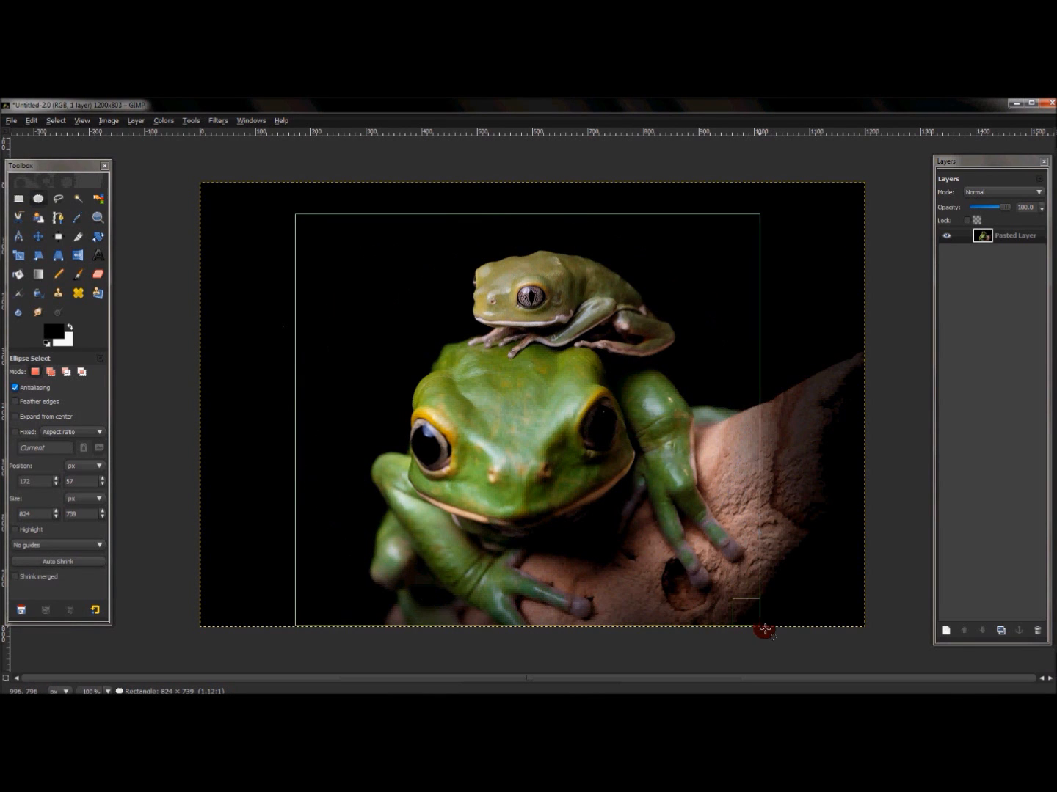
drag(763, 628, 816, 625)
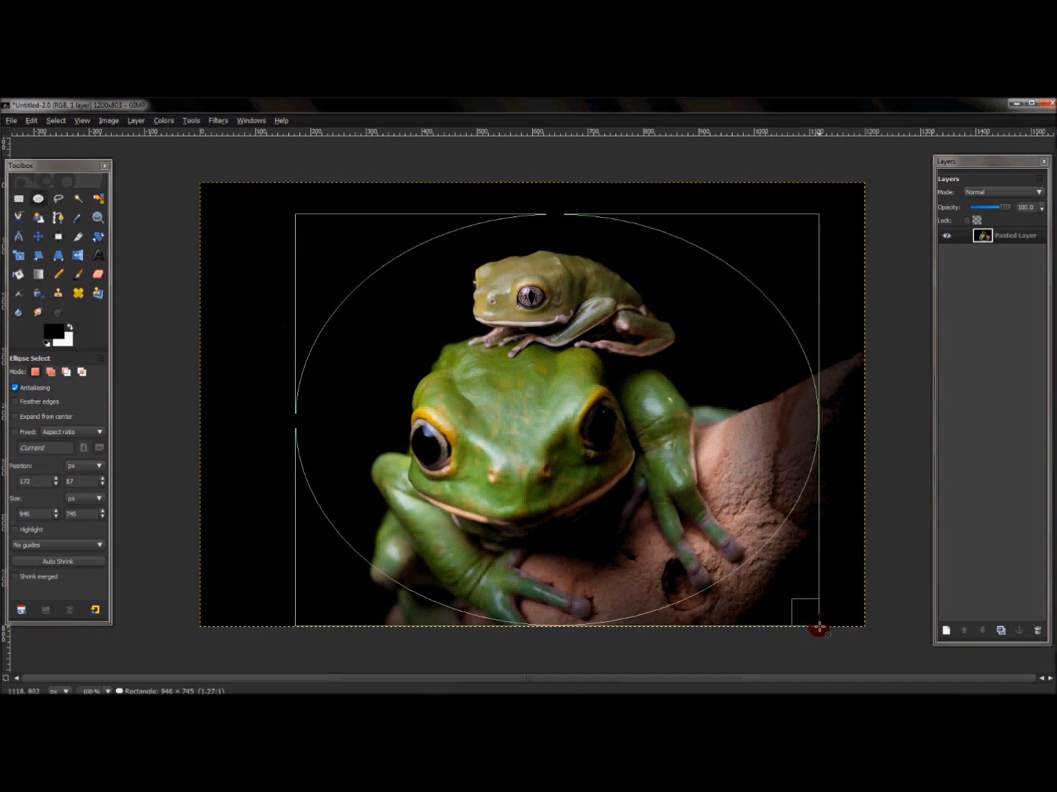
drag(818, 628, 823, 628)
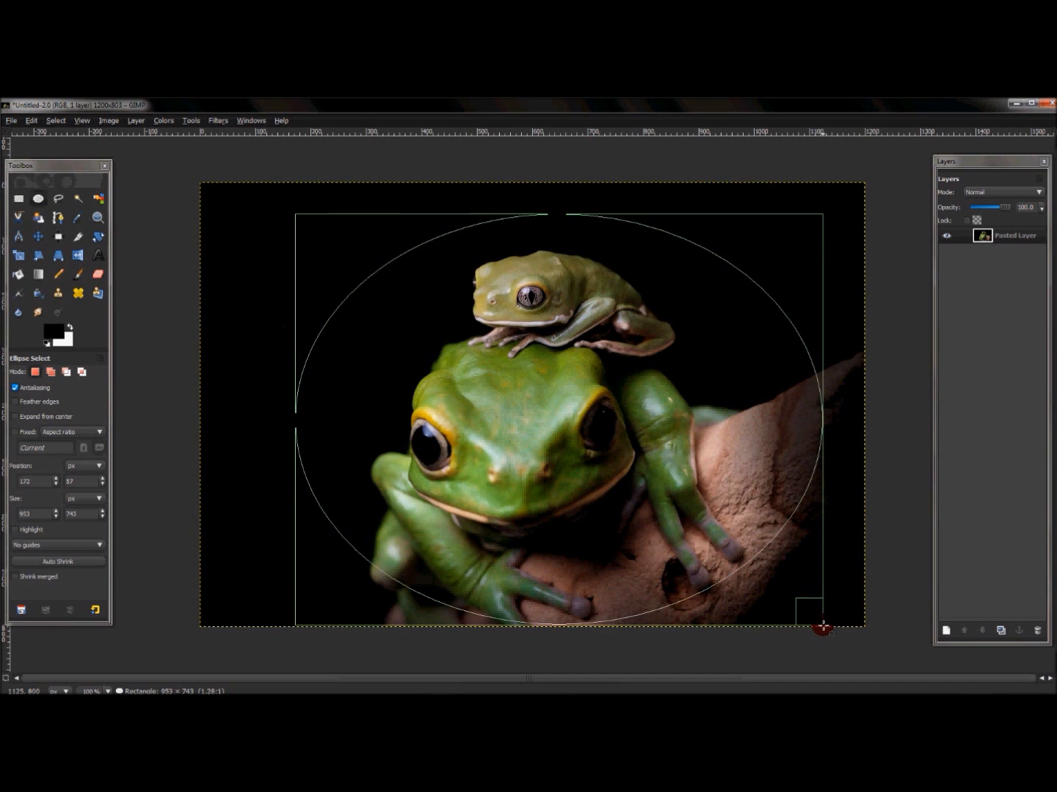
drag(823, 628, 828, 625)
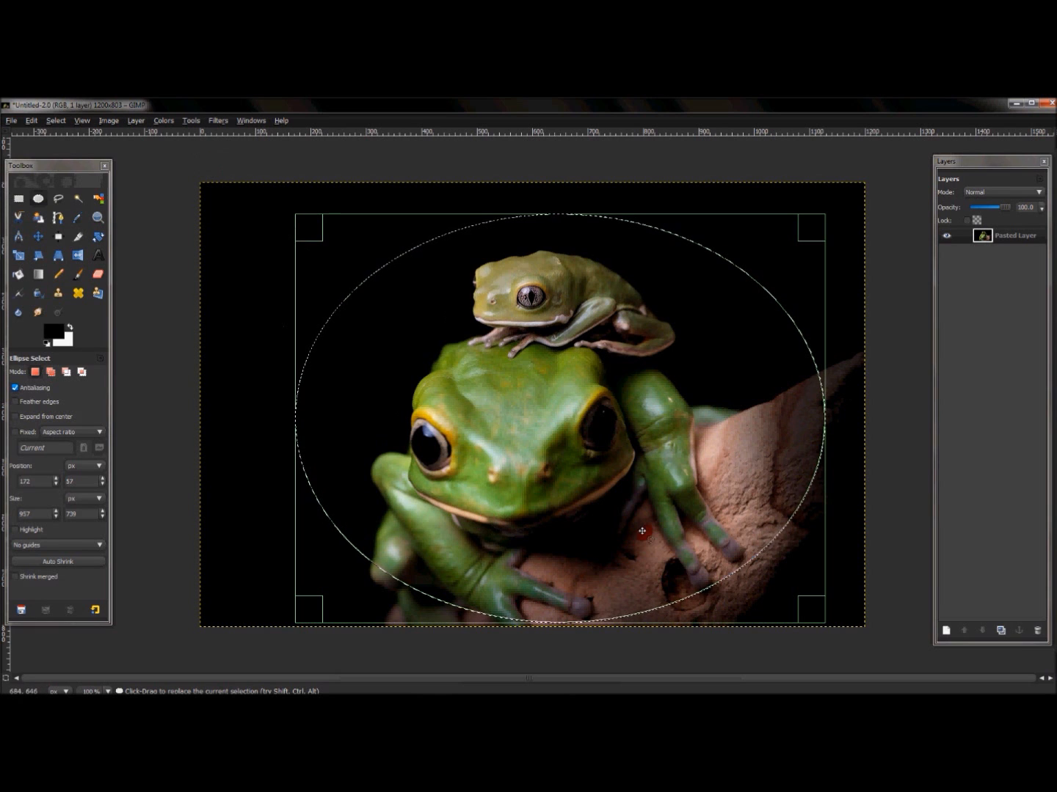
mouse_move(472, 341)
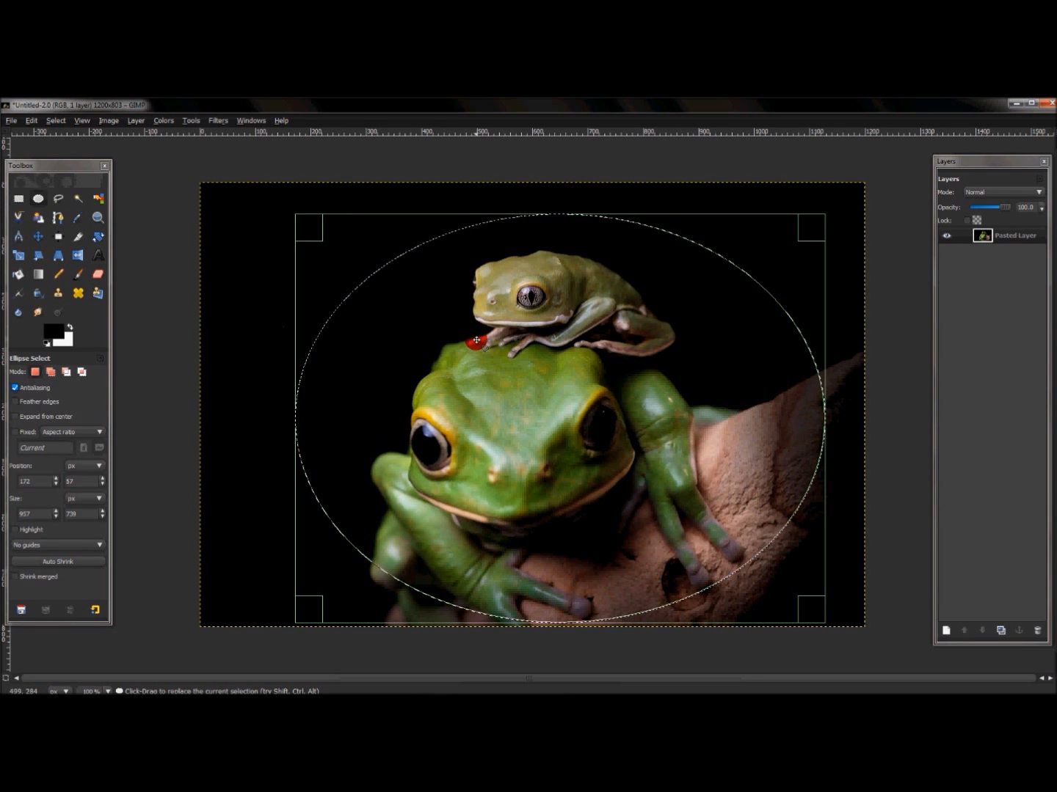
Invert the selection and clear outside the ellipse, leaving the frogs in a white-surrounded oval
click(56, 120)
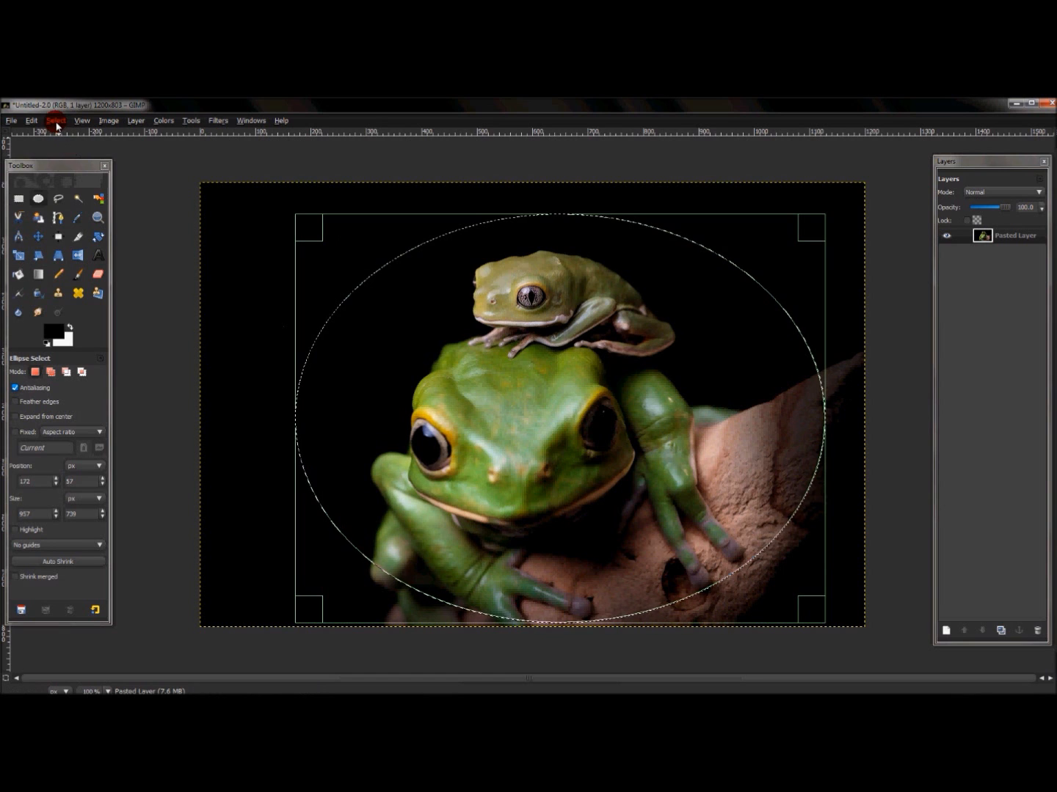
click(56, 120)
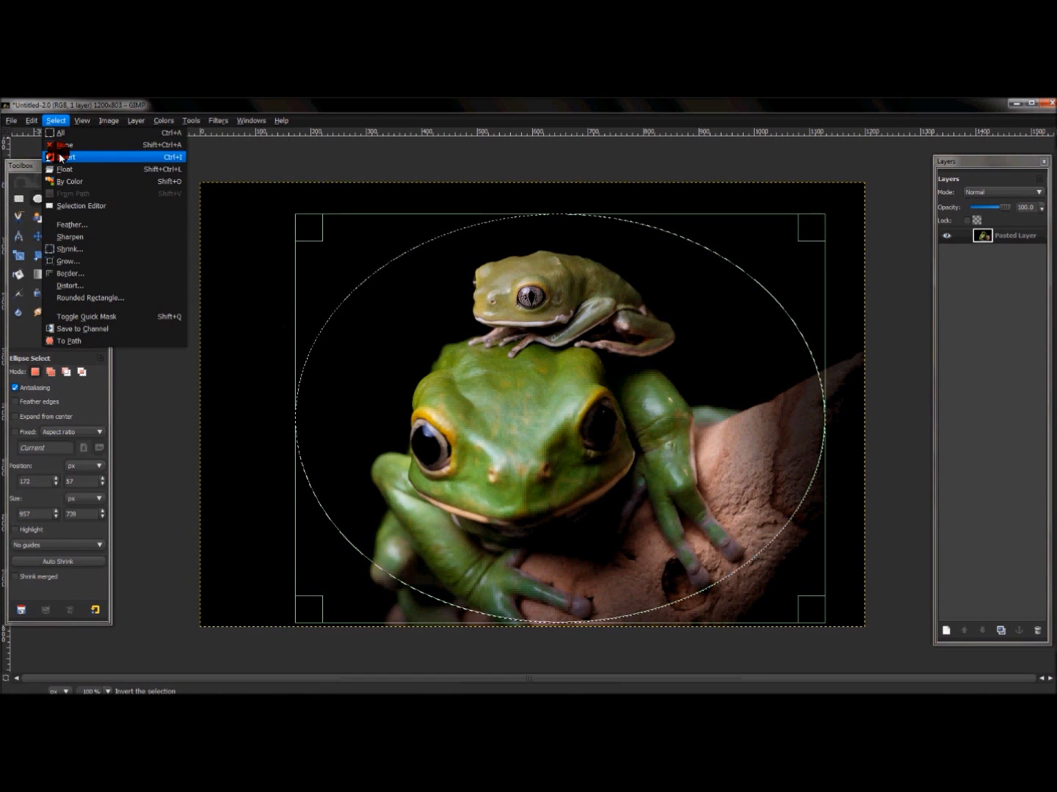
click(31, 120)
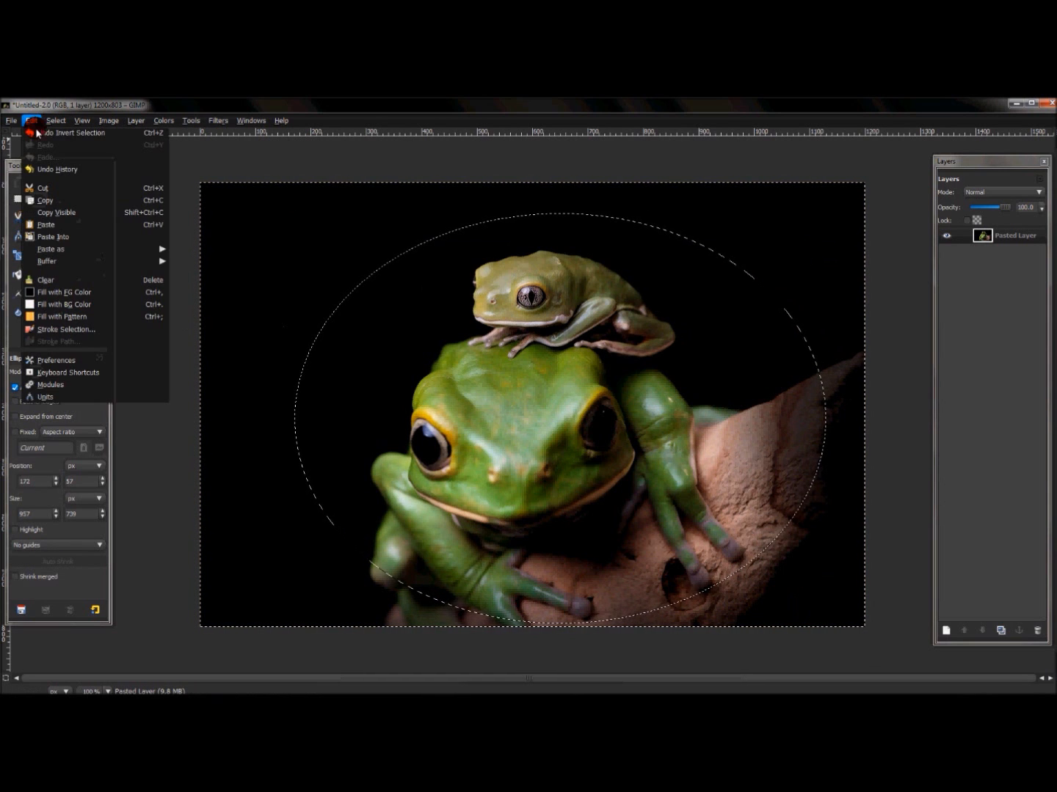
click(41, 188)
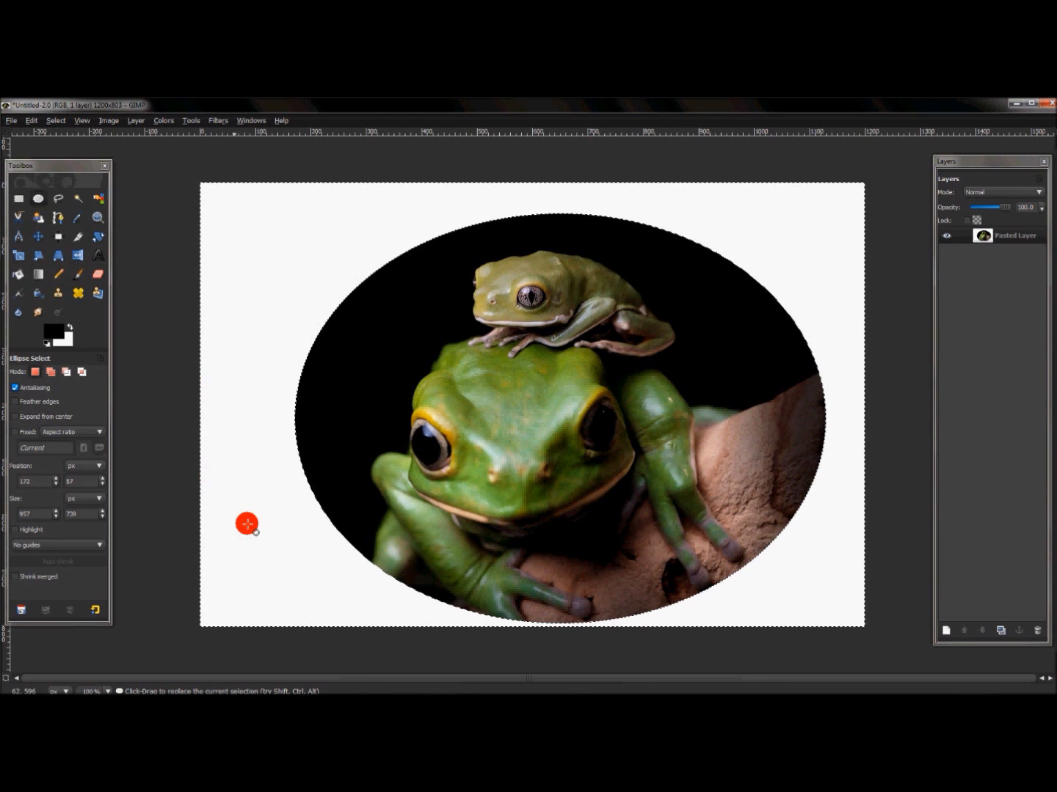
mouse_move(813, 279)
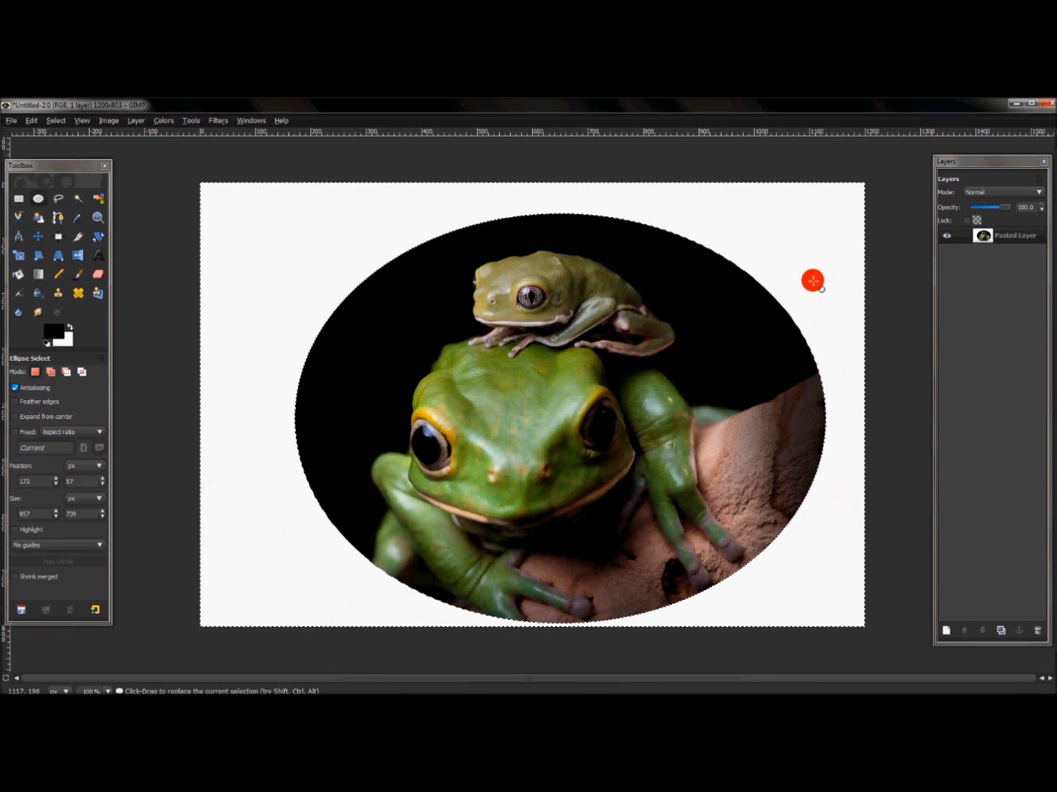
mouse_move(349, 213)
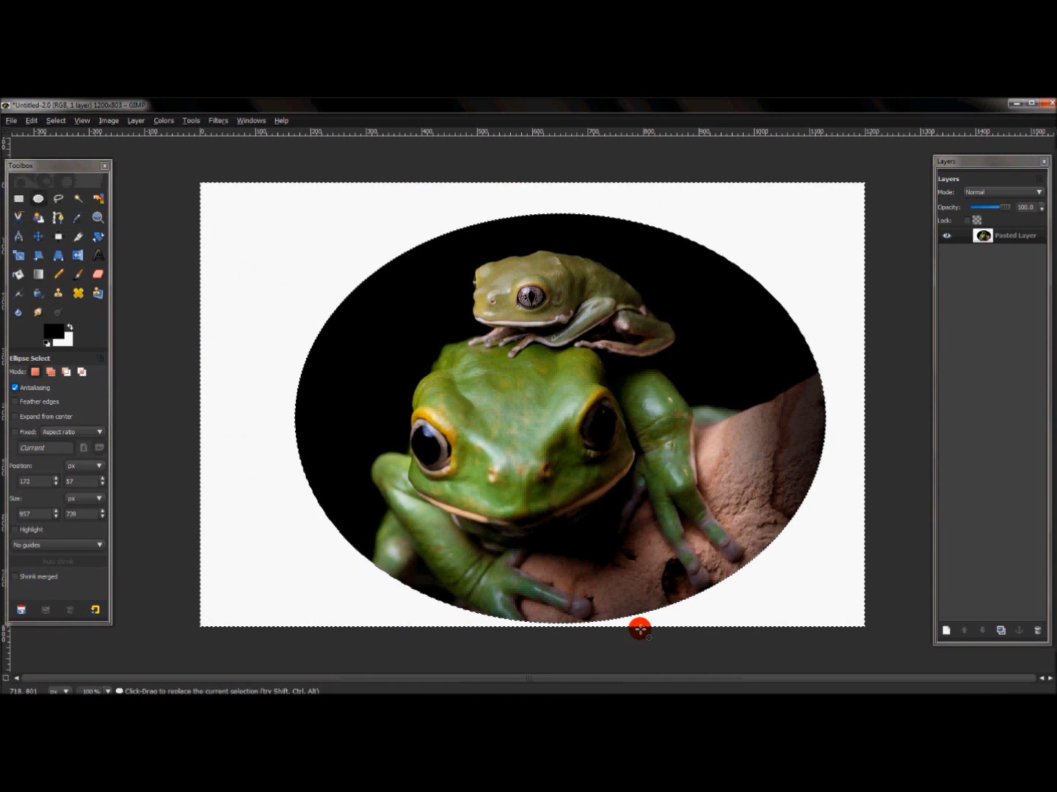
mouse_move(823, 249)
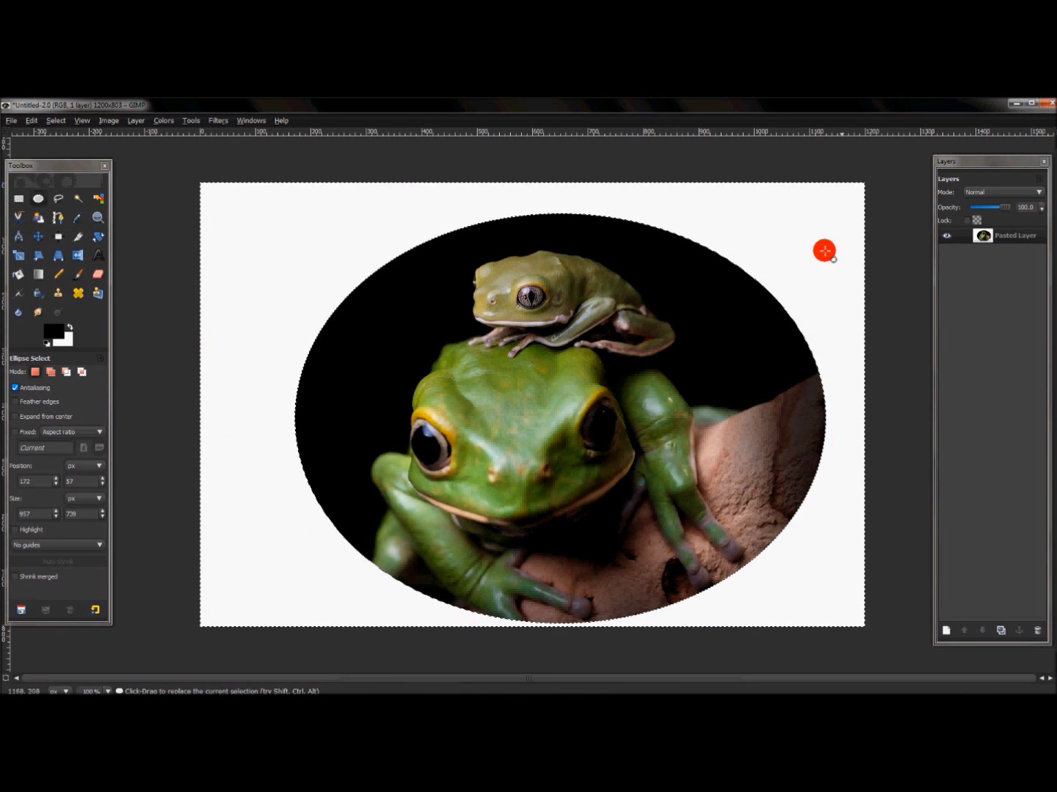
mouse_move(223, 481)
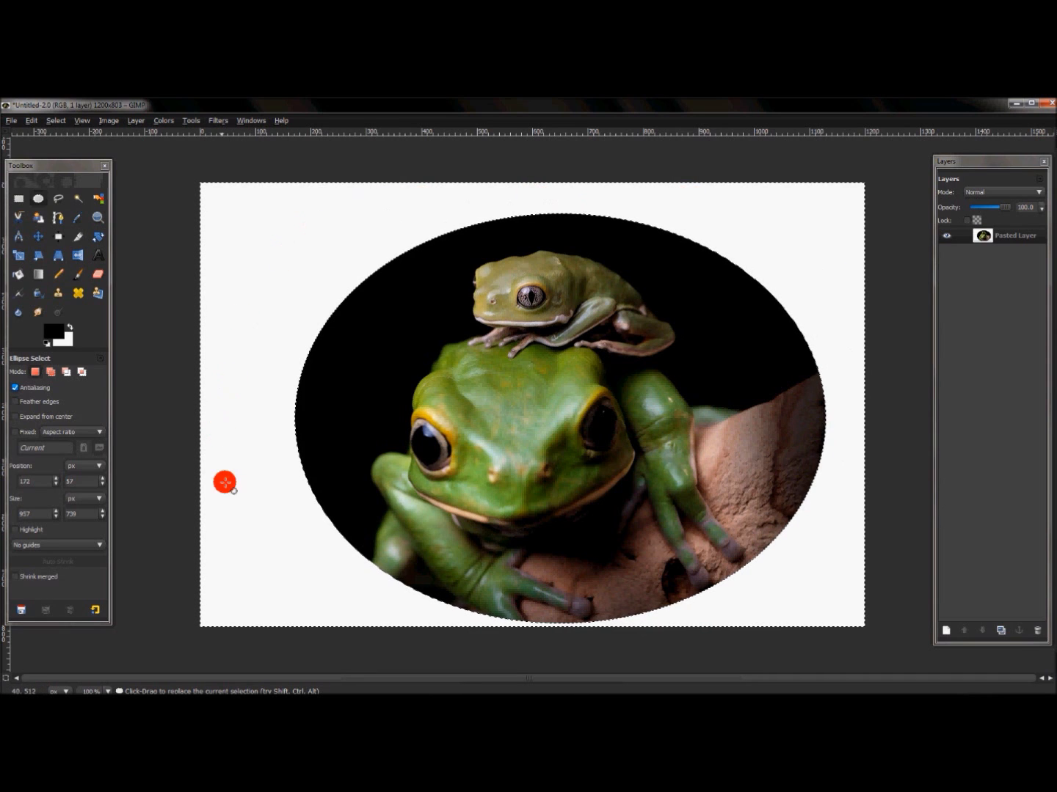
mouse_move(572, 209)
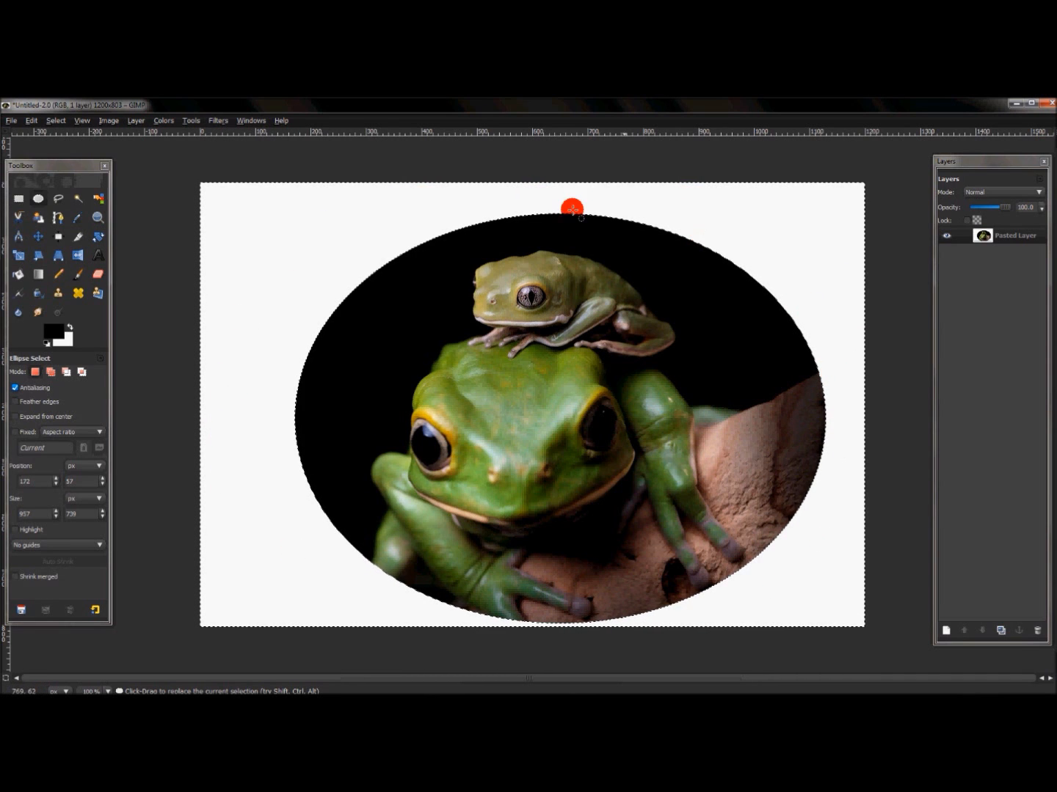
mouse_move(291, 373)
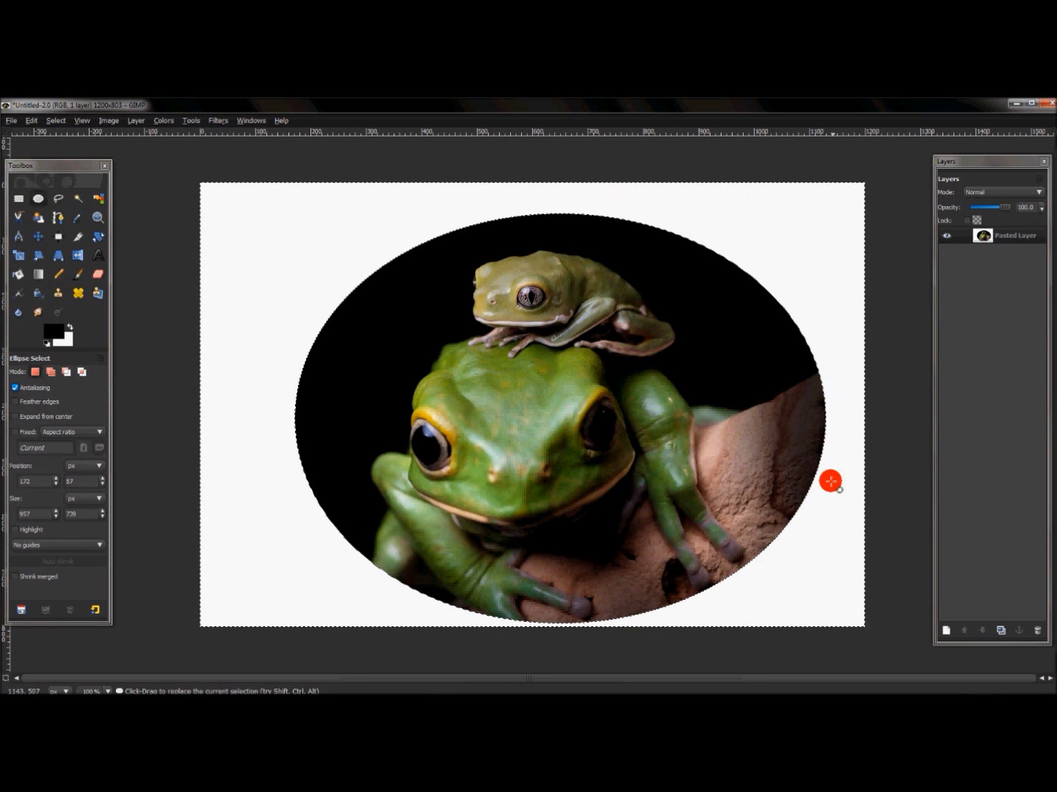
mouse_move(267, 358)
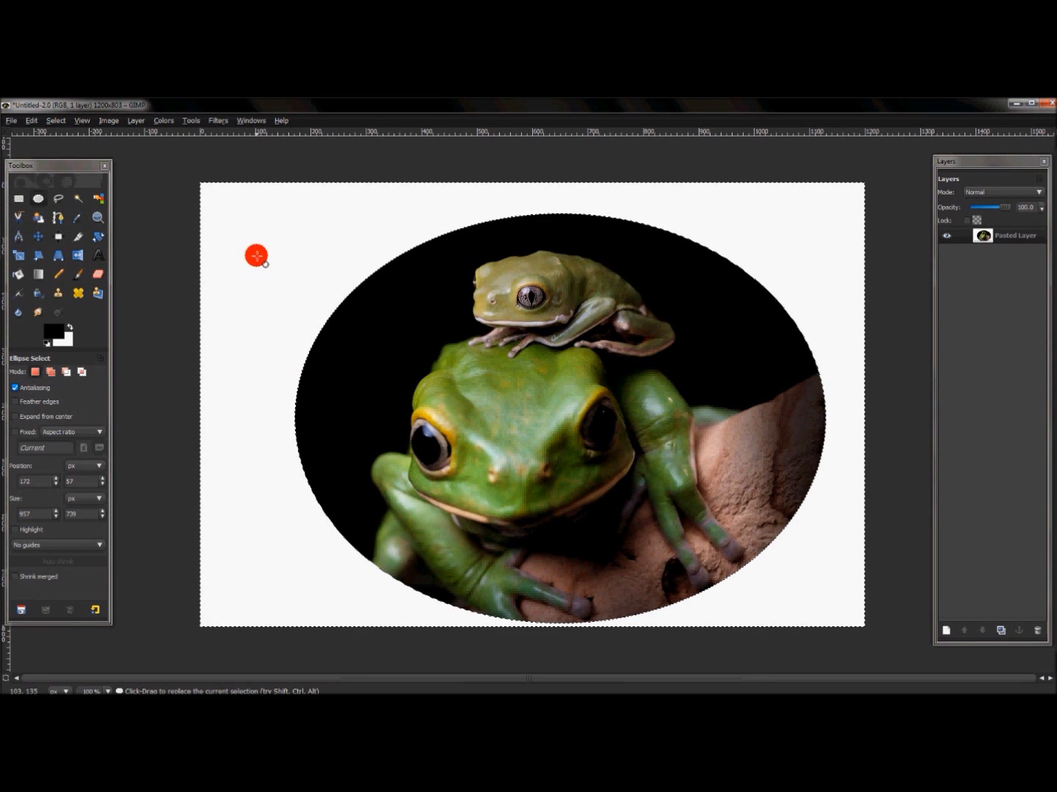
mouse_move(532, 223)
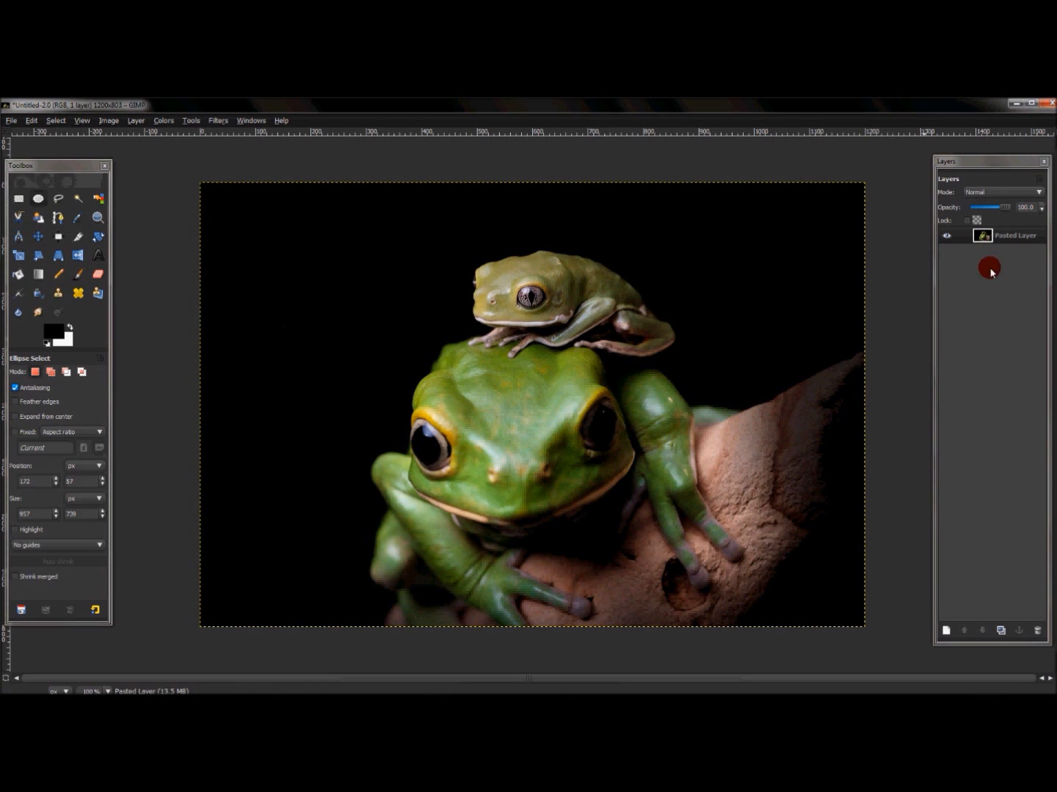
Add an alpha channel to the pasted frog photo layer from the Layers dialog
right_click(1015, 235)
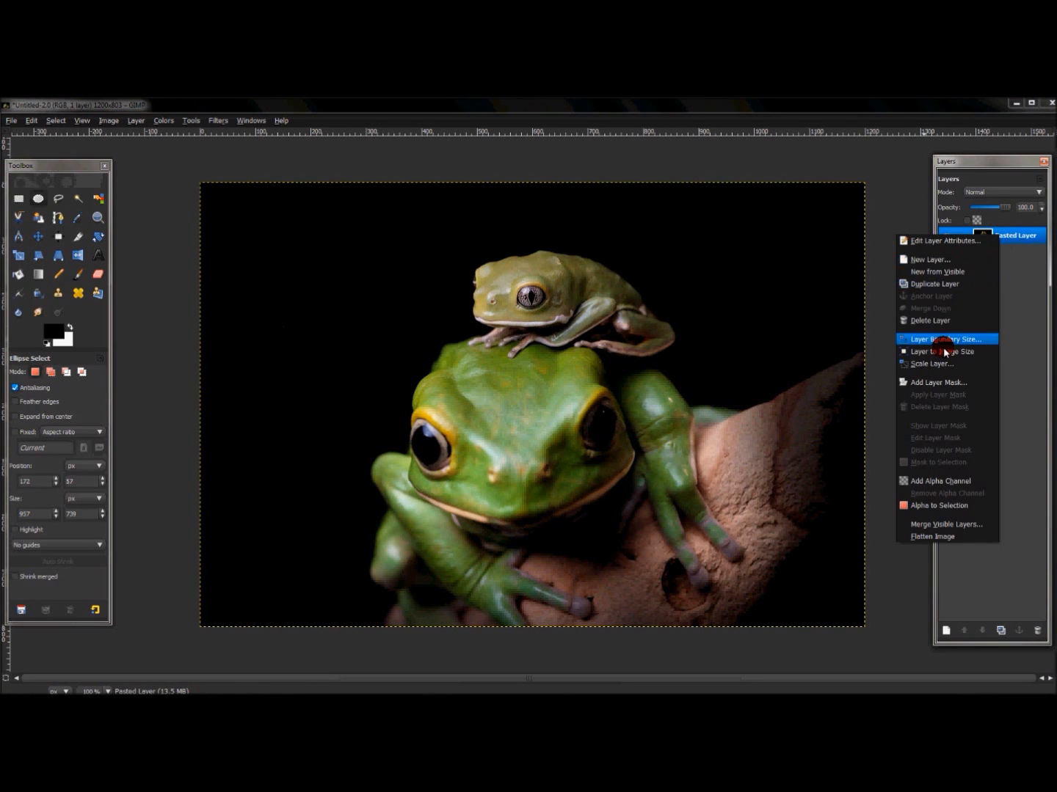
mouse_move(940, 481)
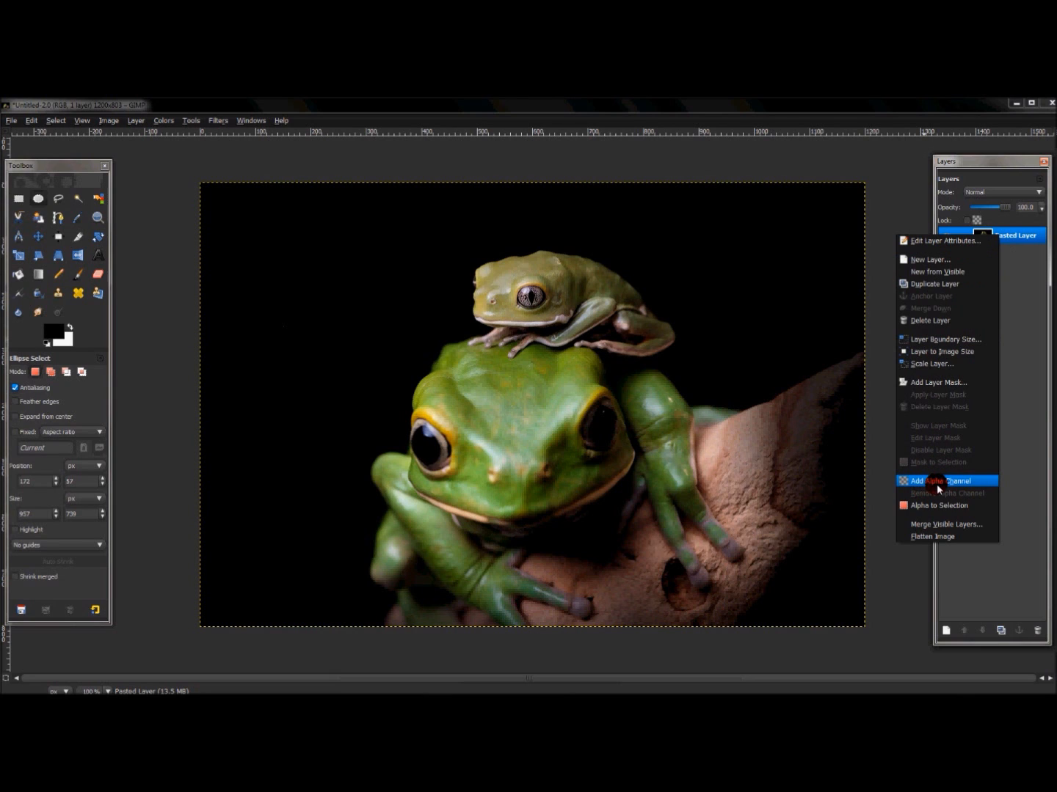
click(937, 481)
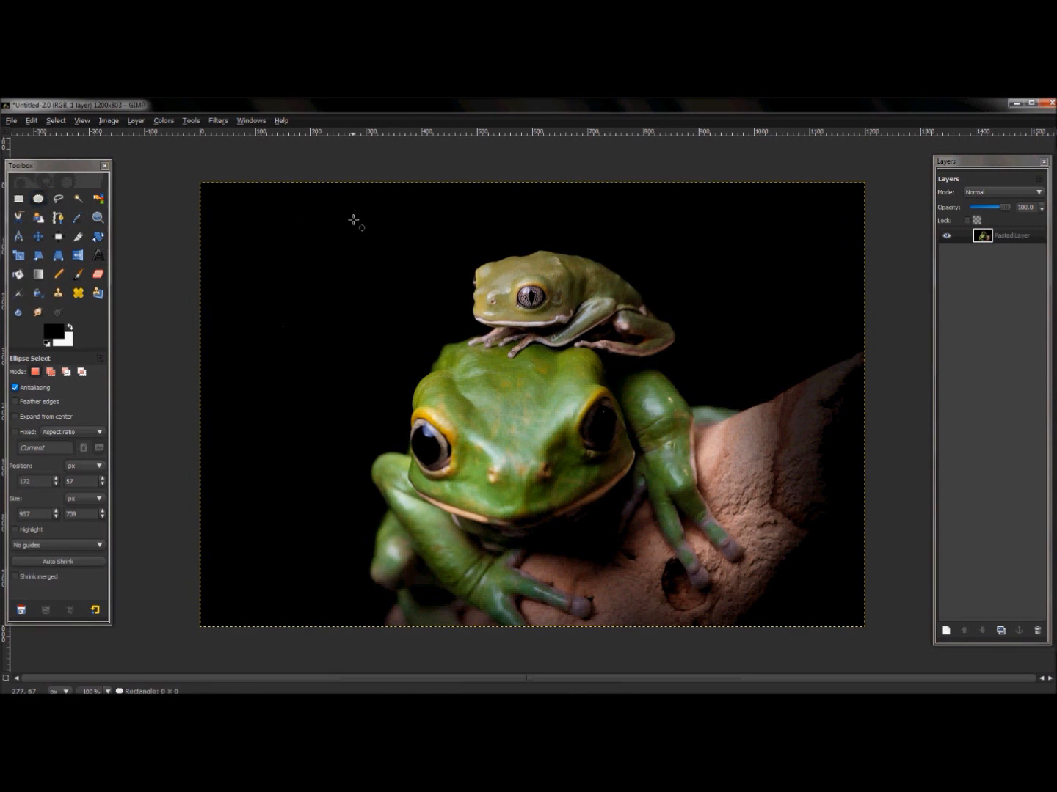
Draw and centre a new elliptical selection enclosing both frogs on the photo
drag(352, 220, 544, 536)
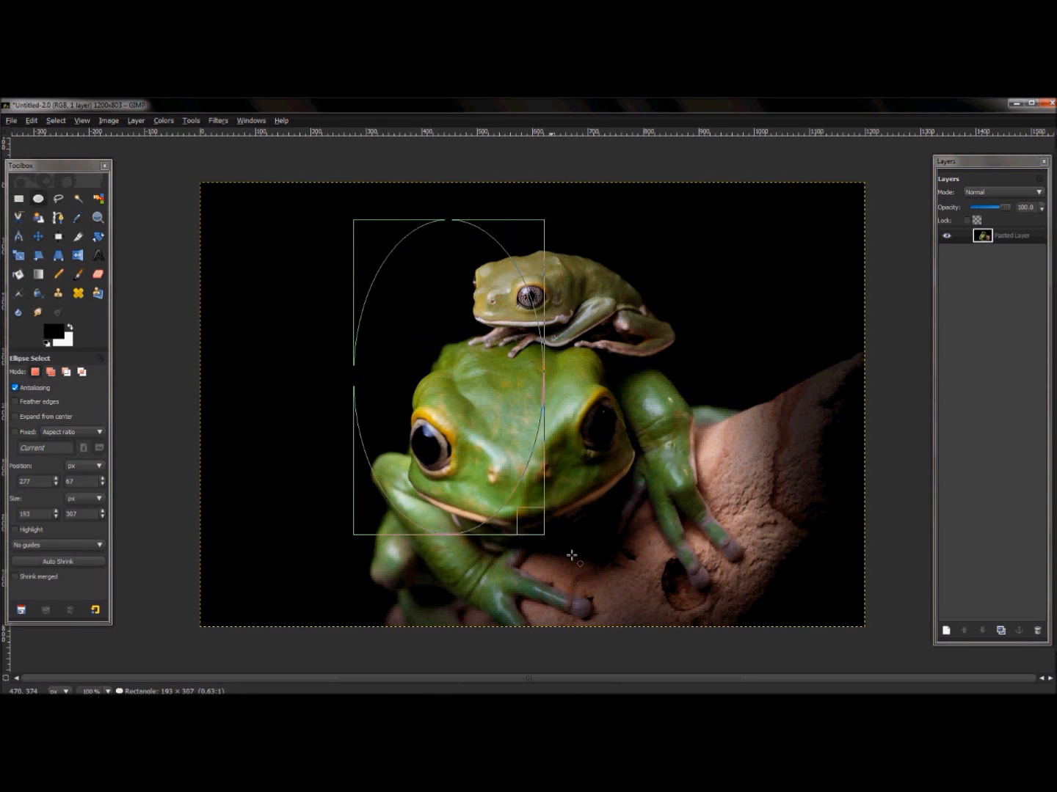
drag(543, 535, 785, 625)
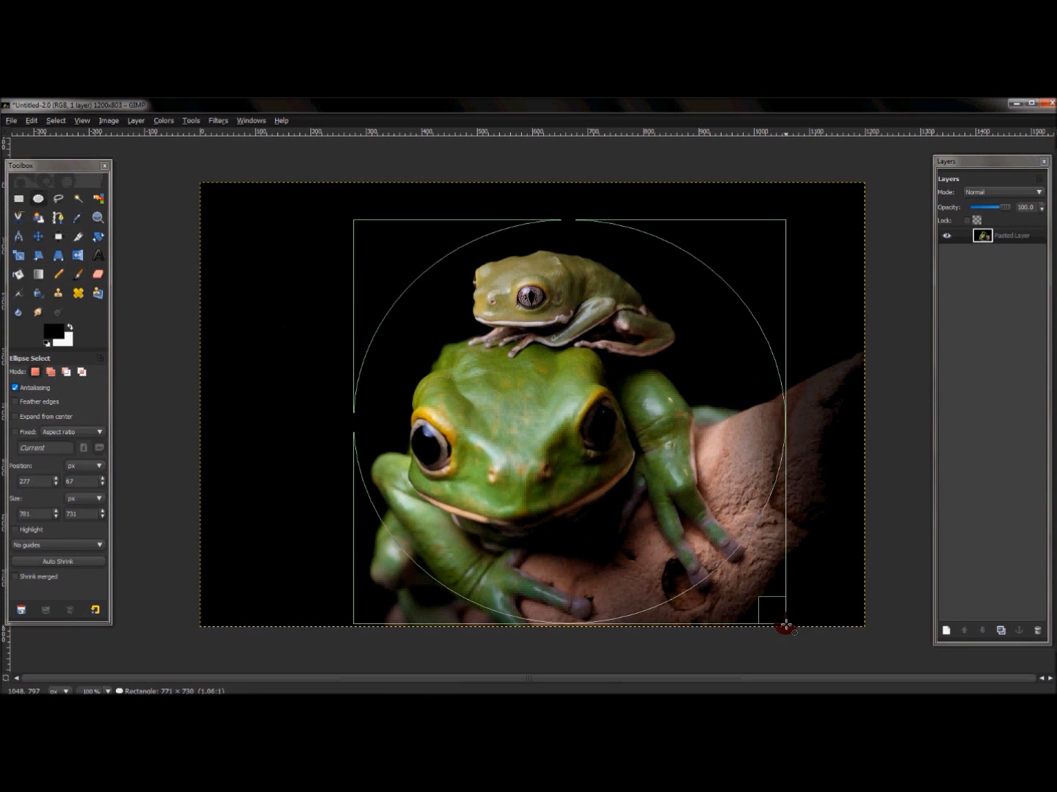
drag(785, 625, 802, 632)
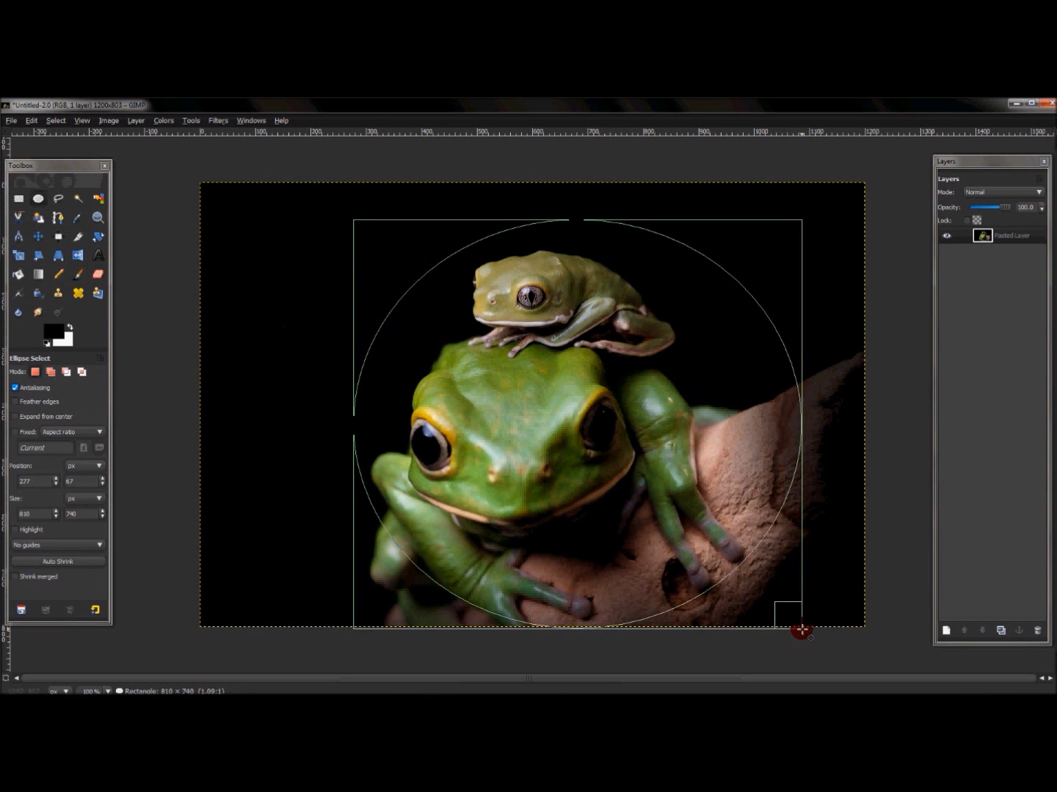
drag(801, 628, 810, 628)
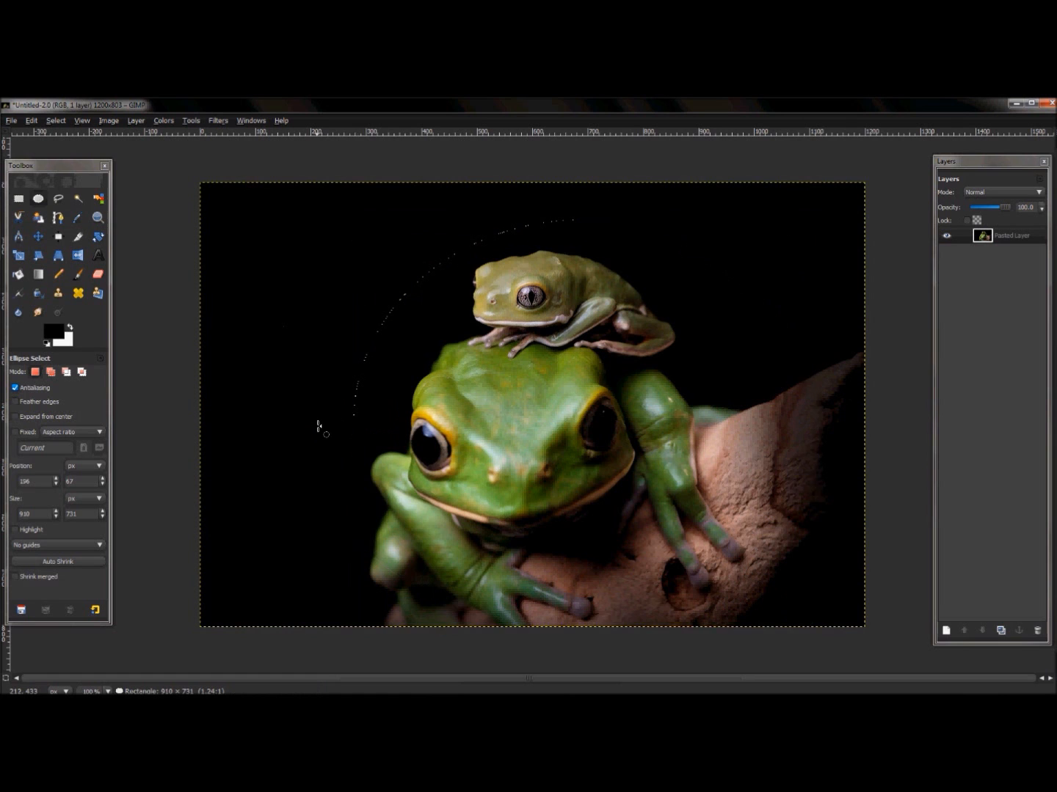
drag(317, 426, 810, 599)
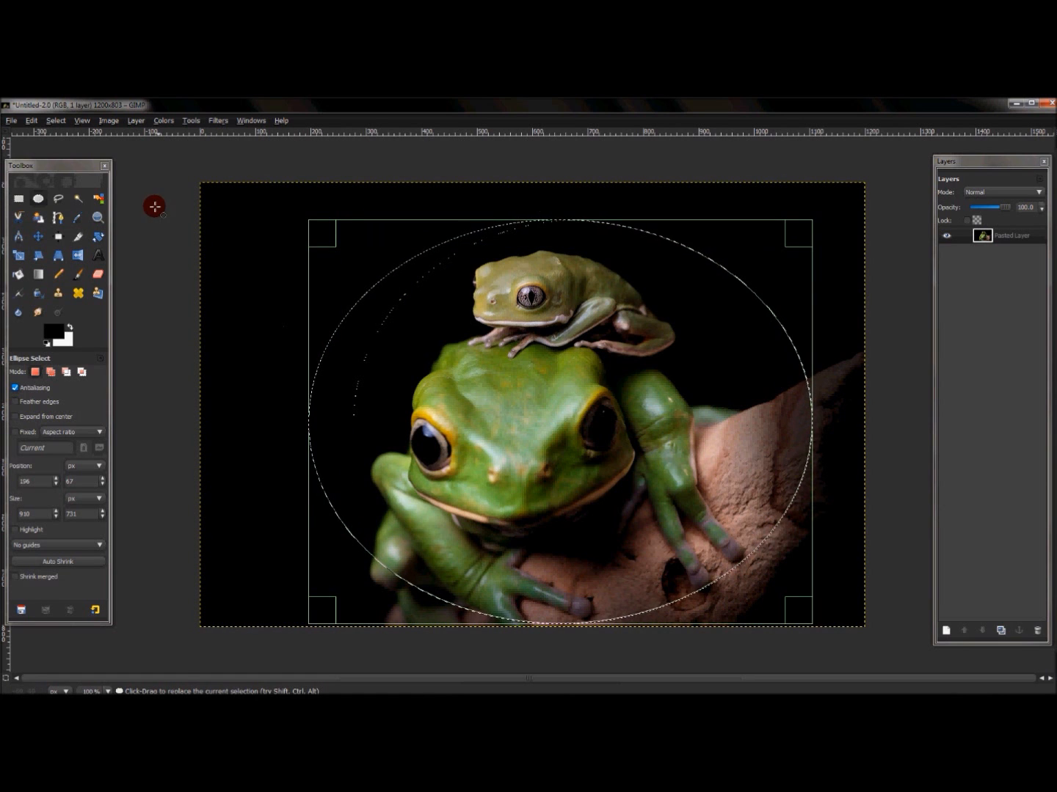
mouse_move(507, 441)
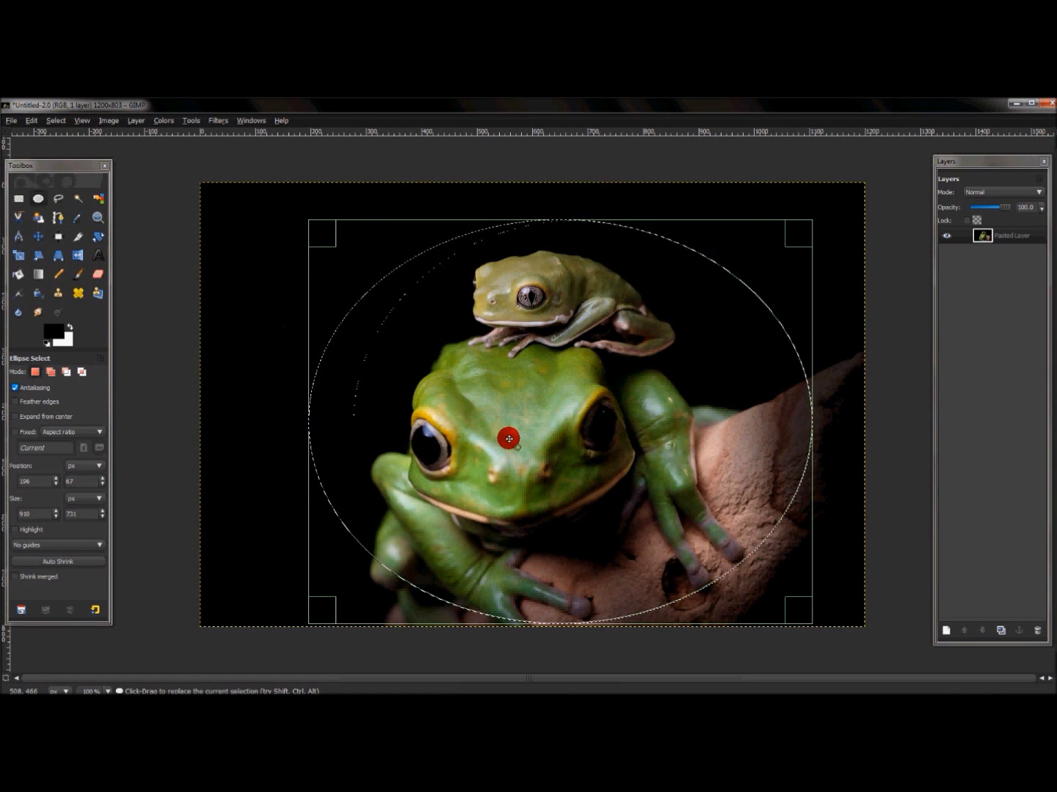
Invert the selection and cut outside the ellipse, leaving a transparent checkerboard surround
click(56, 120)
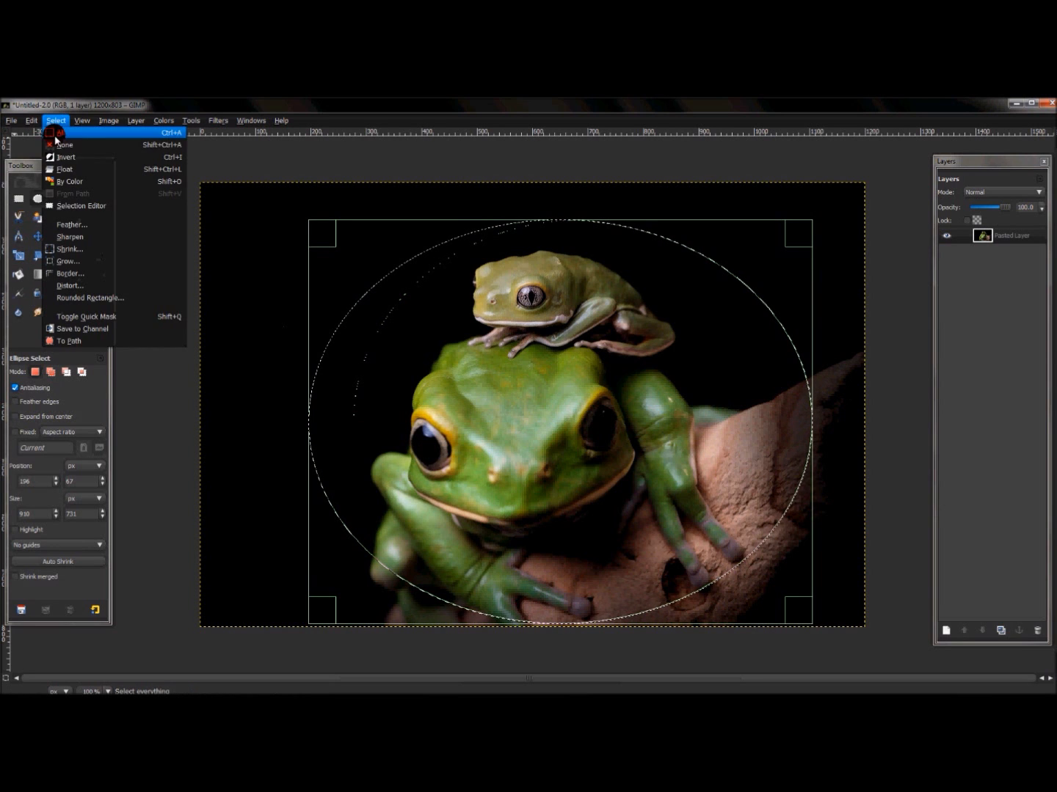
click(64, 144)
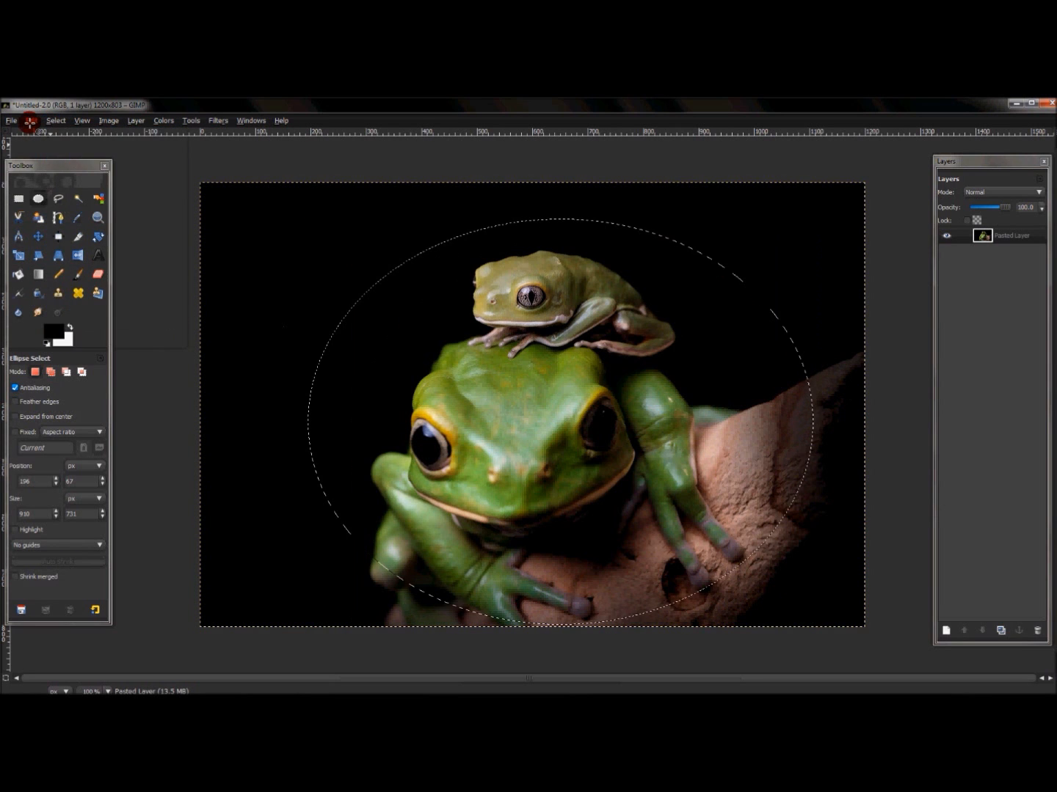
click(29, 120)
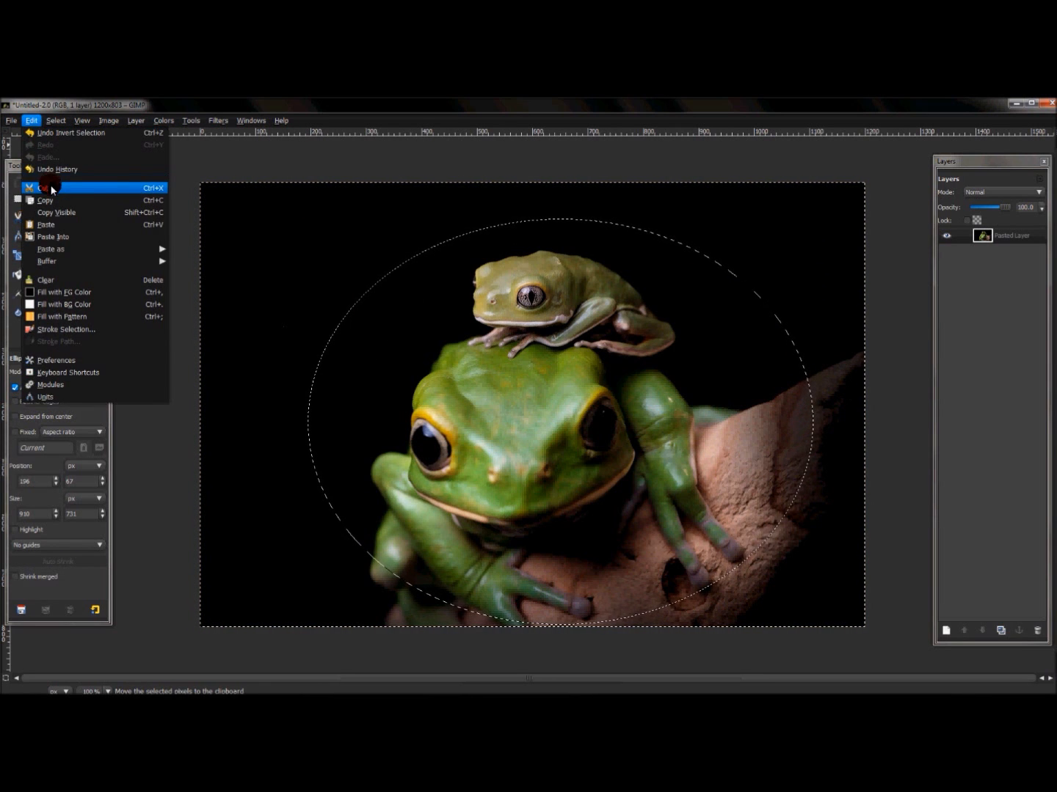
click(42, 188)
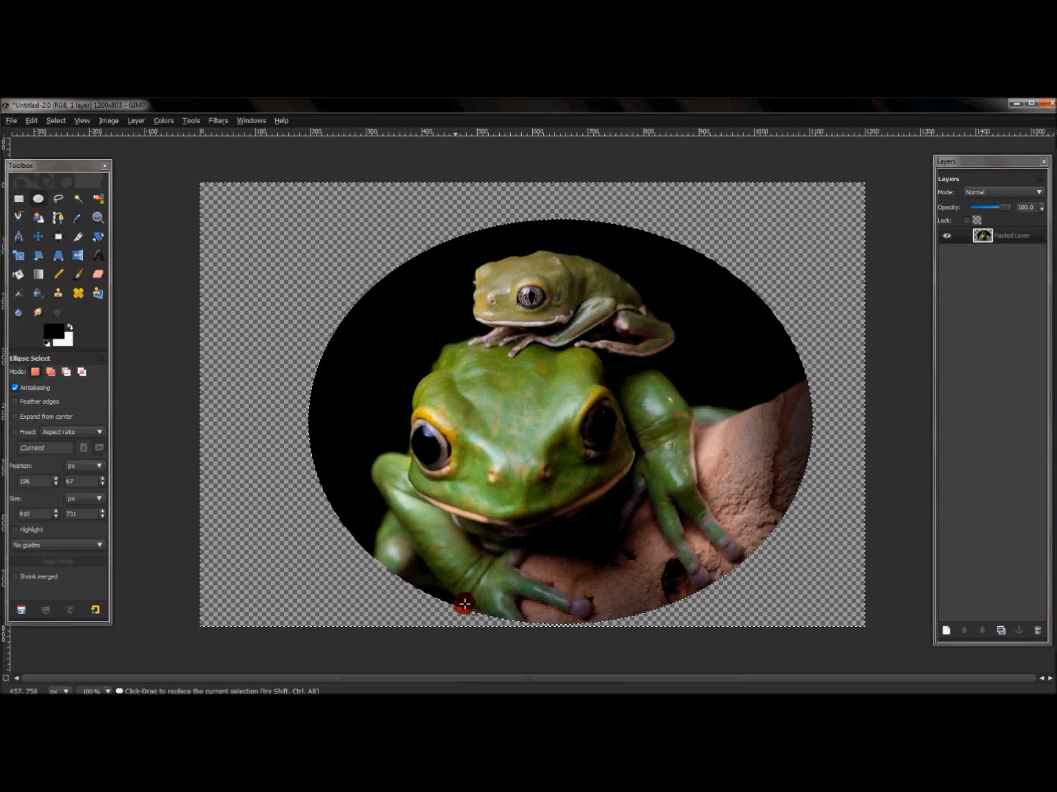
mouse_move(575, 248)
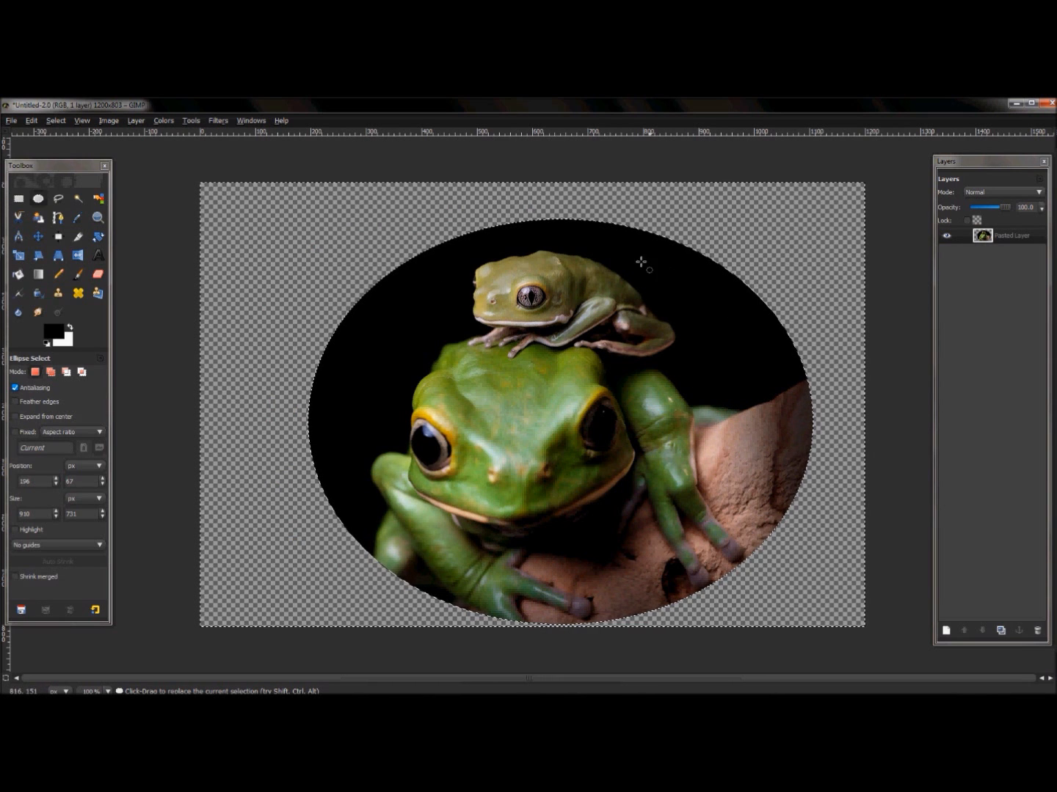
mouse_move(484, 258)
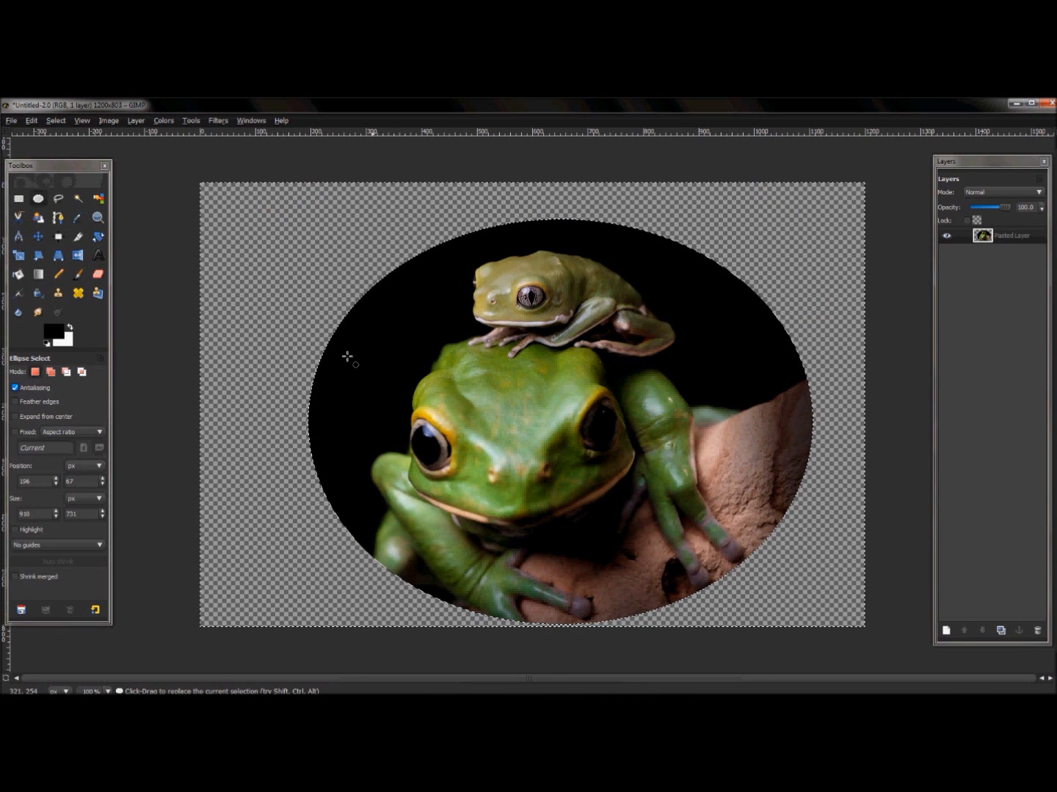
mouse_move(431, 270)
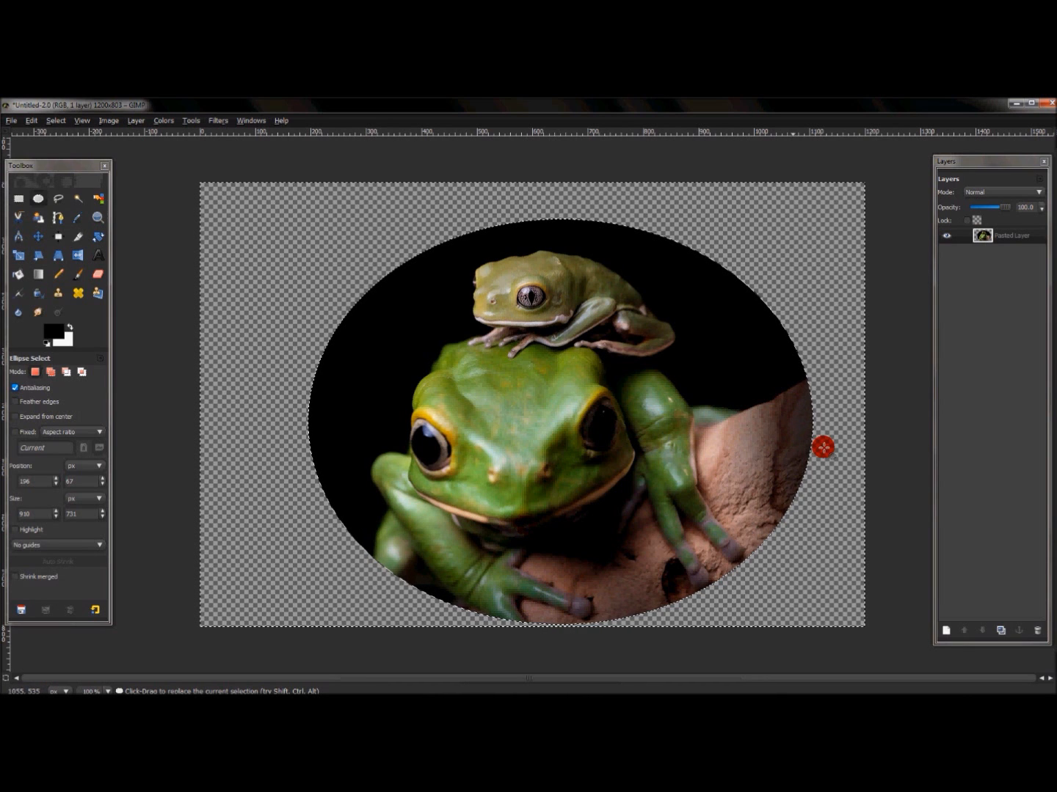
mouse_move(810, 282)
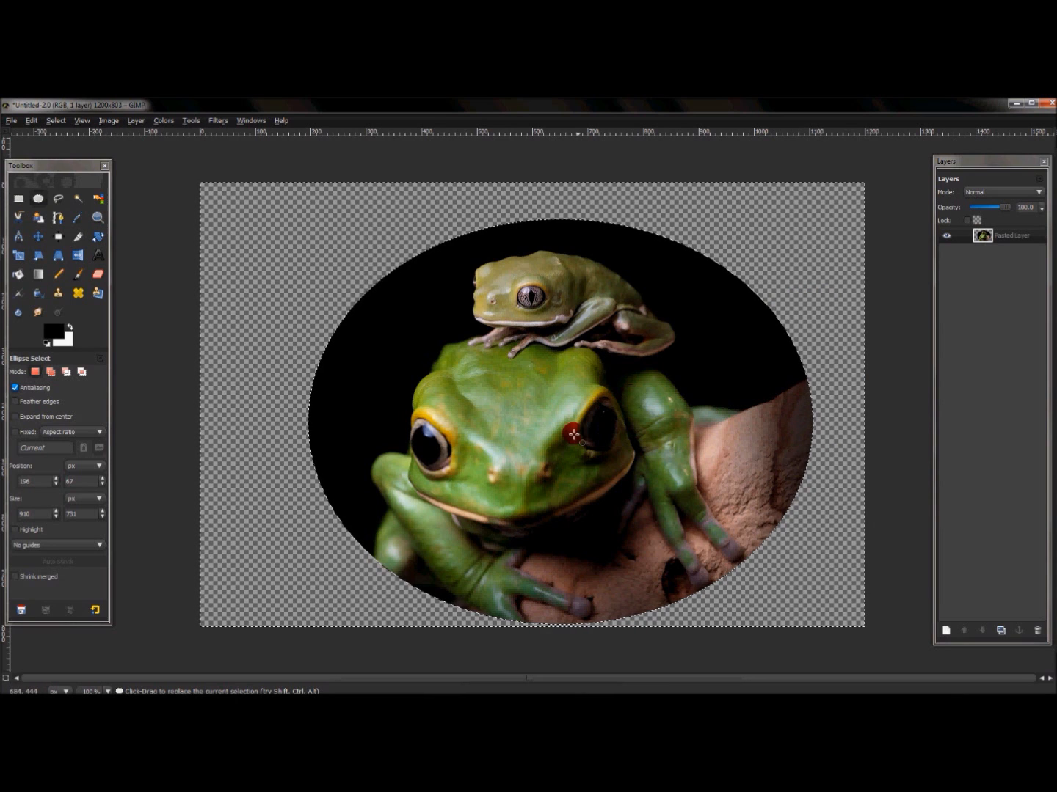
mouse_move(554, 461)
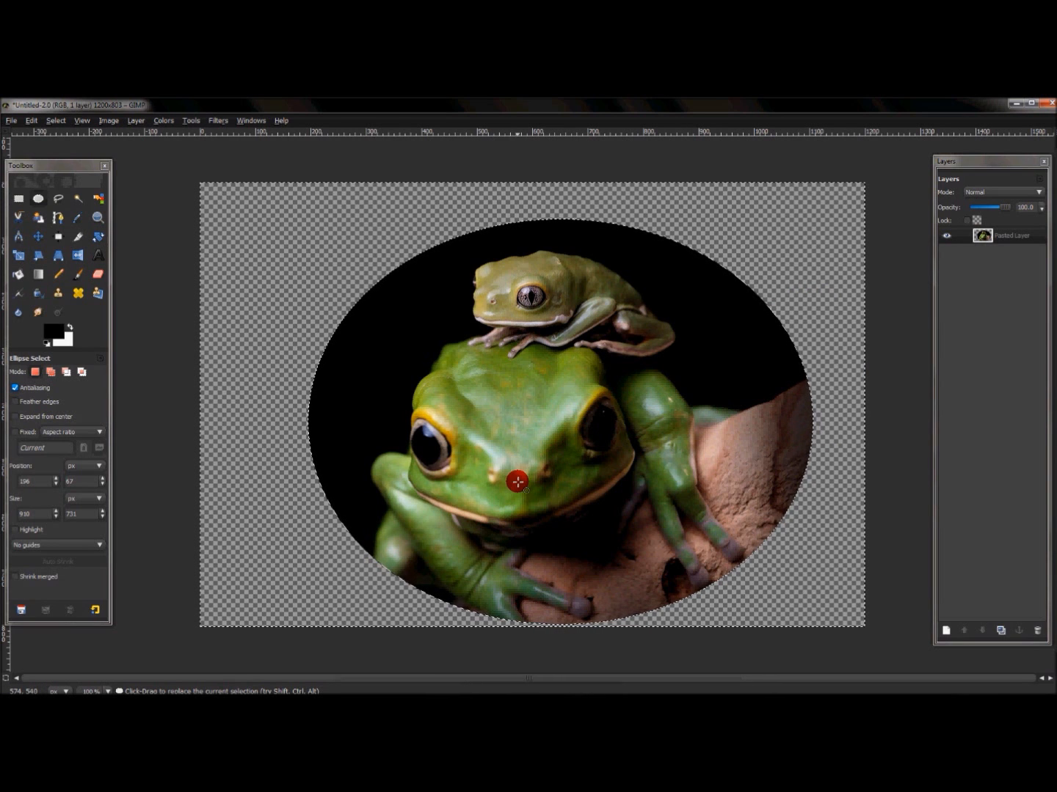
mouse_move(511, 384)
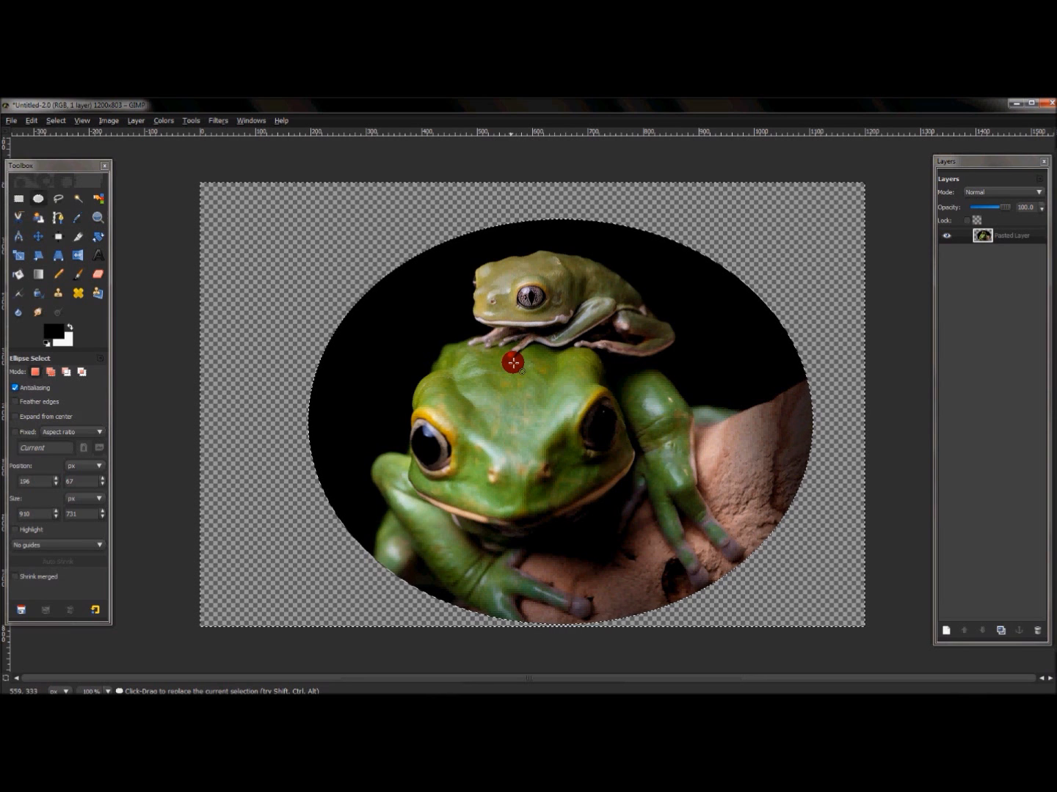
mouse_move(546, 390)
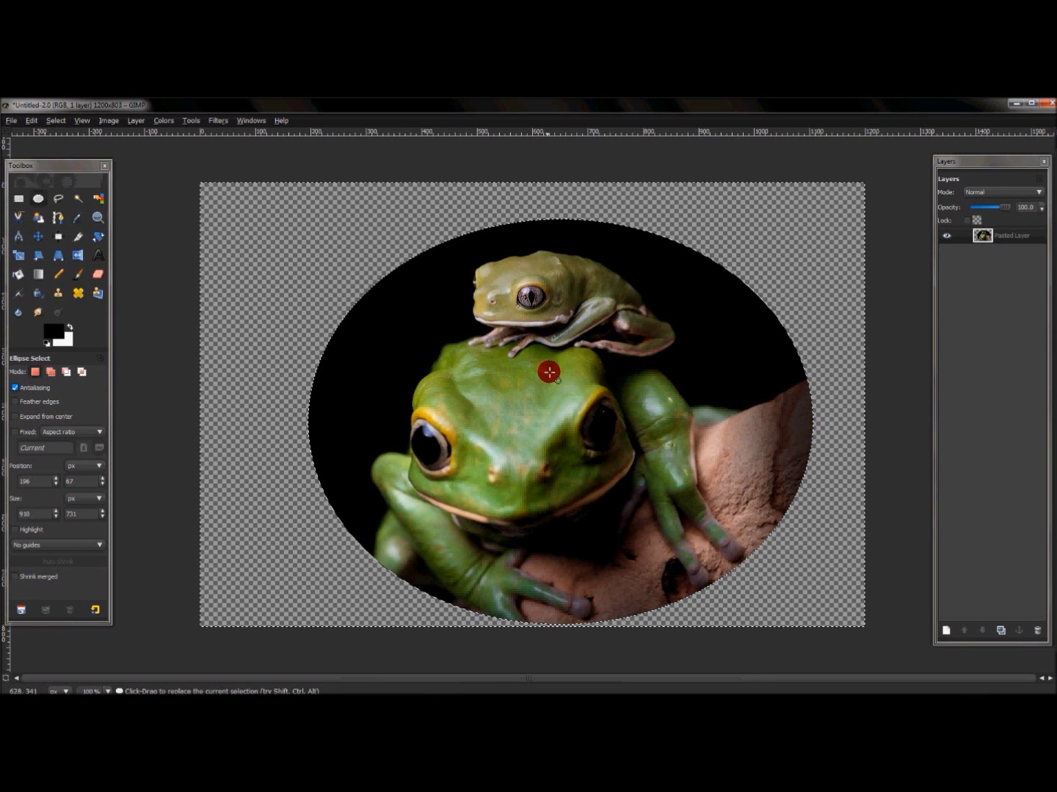
mouse_move(501, 426)
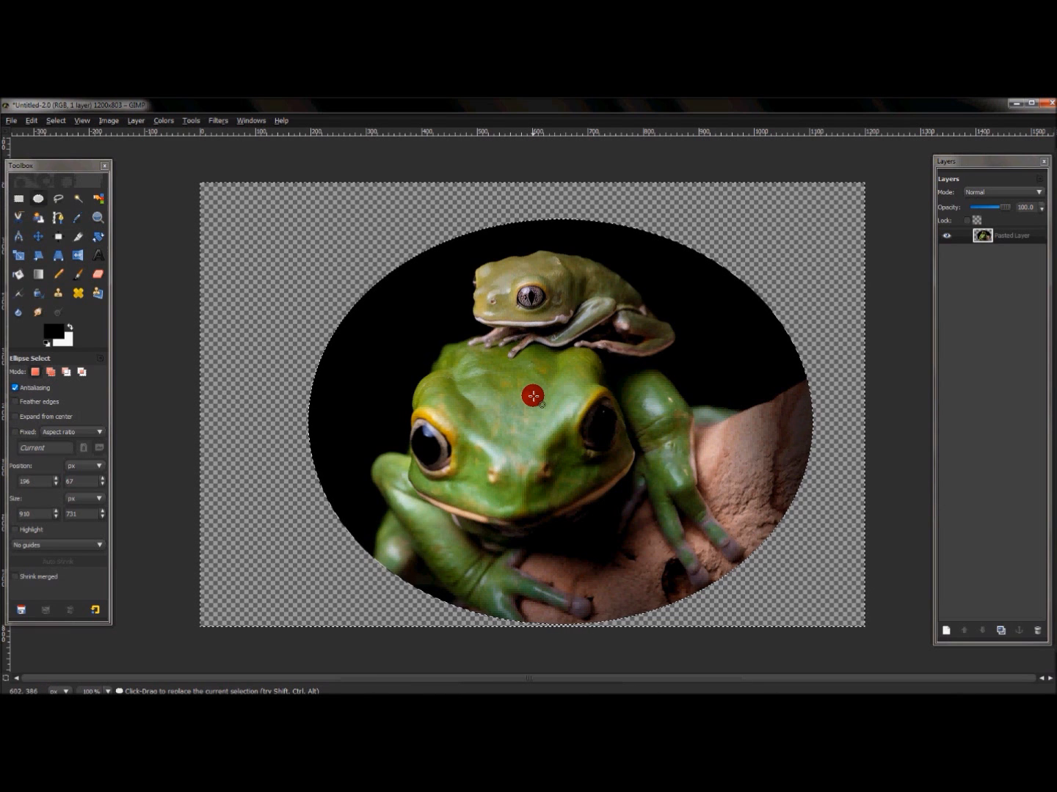
mouse_move(534, 405)
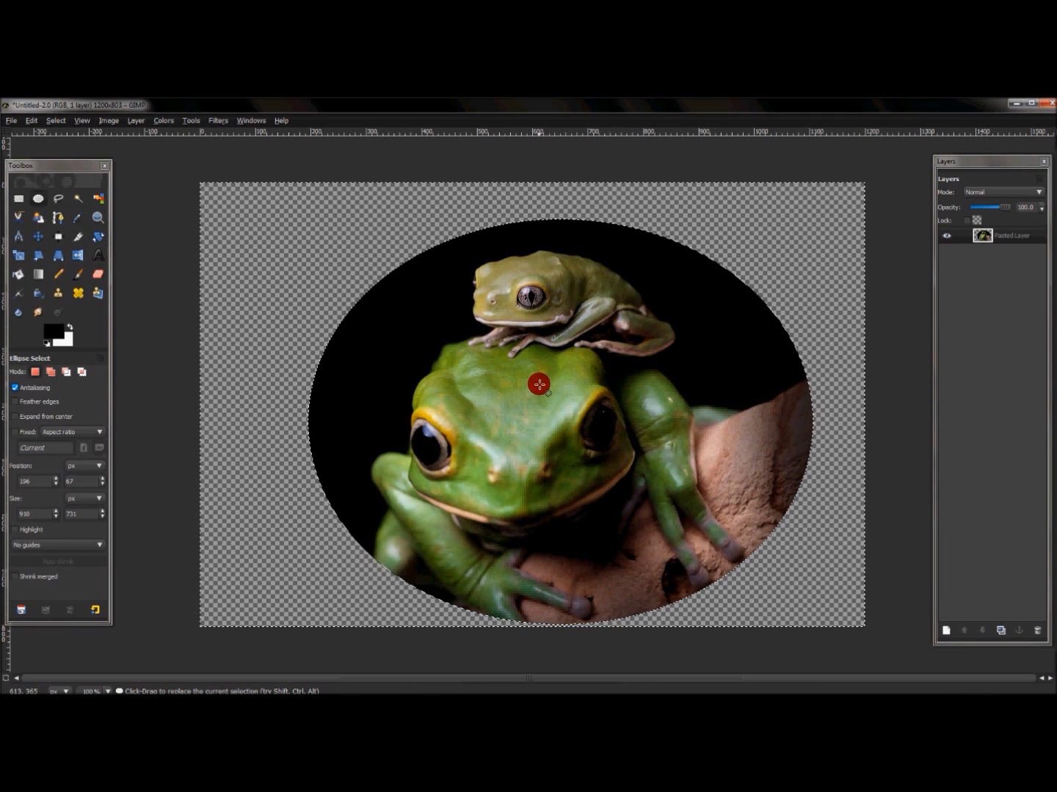